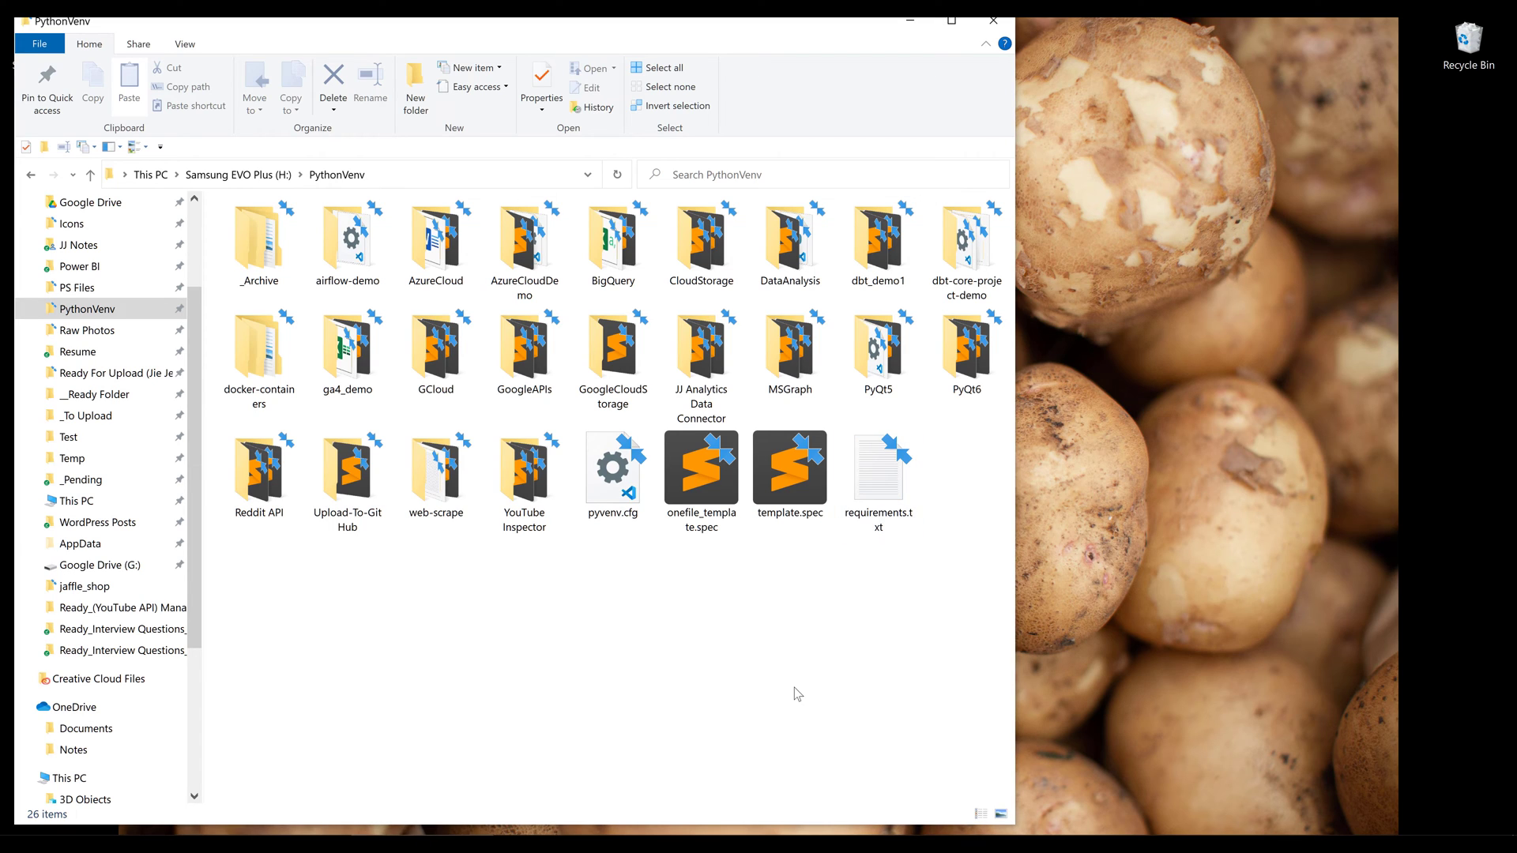
mouse_move(787, 691)
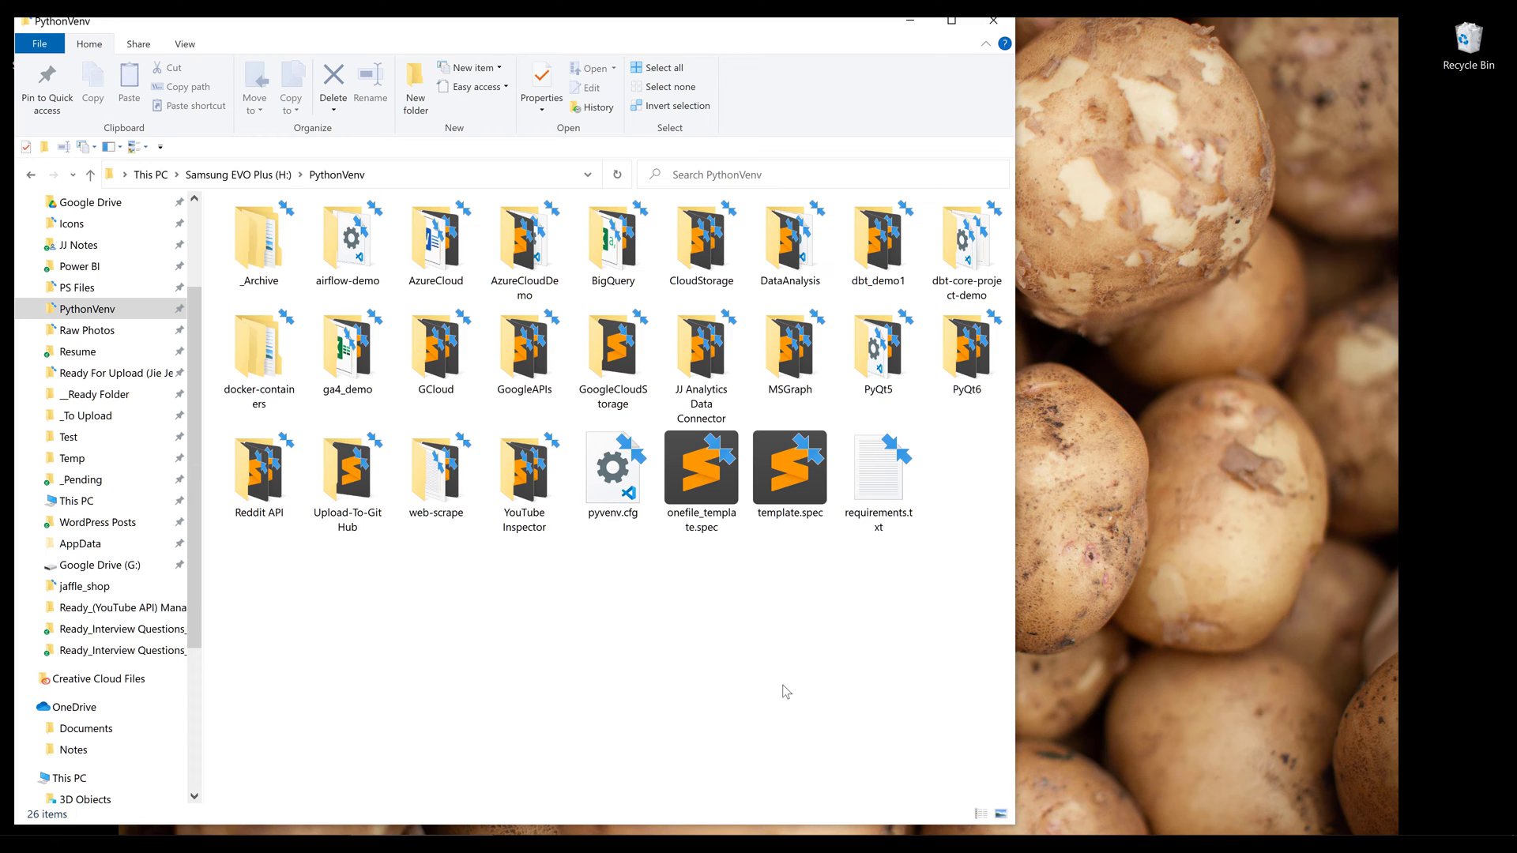
Browse the airflow-demo, BigQuery and CloudStorage folders, then show the PythonVenv folder's context menu
click(388, 173)
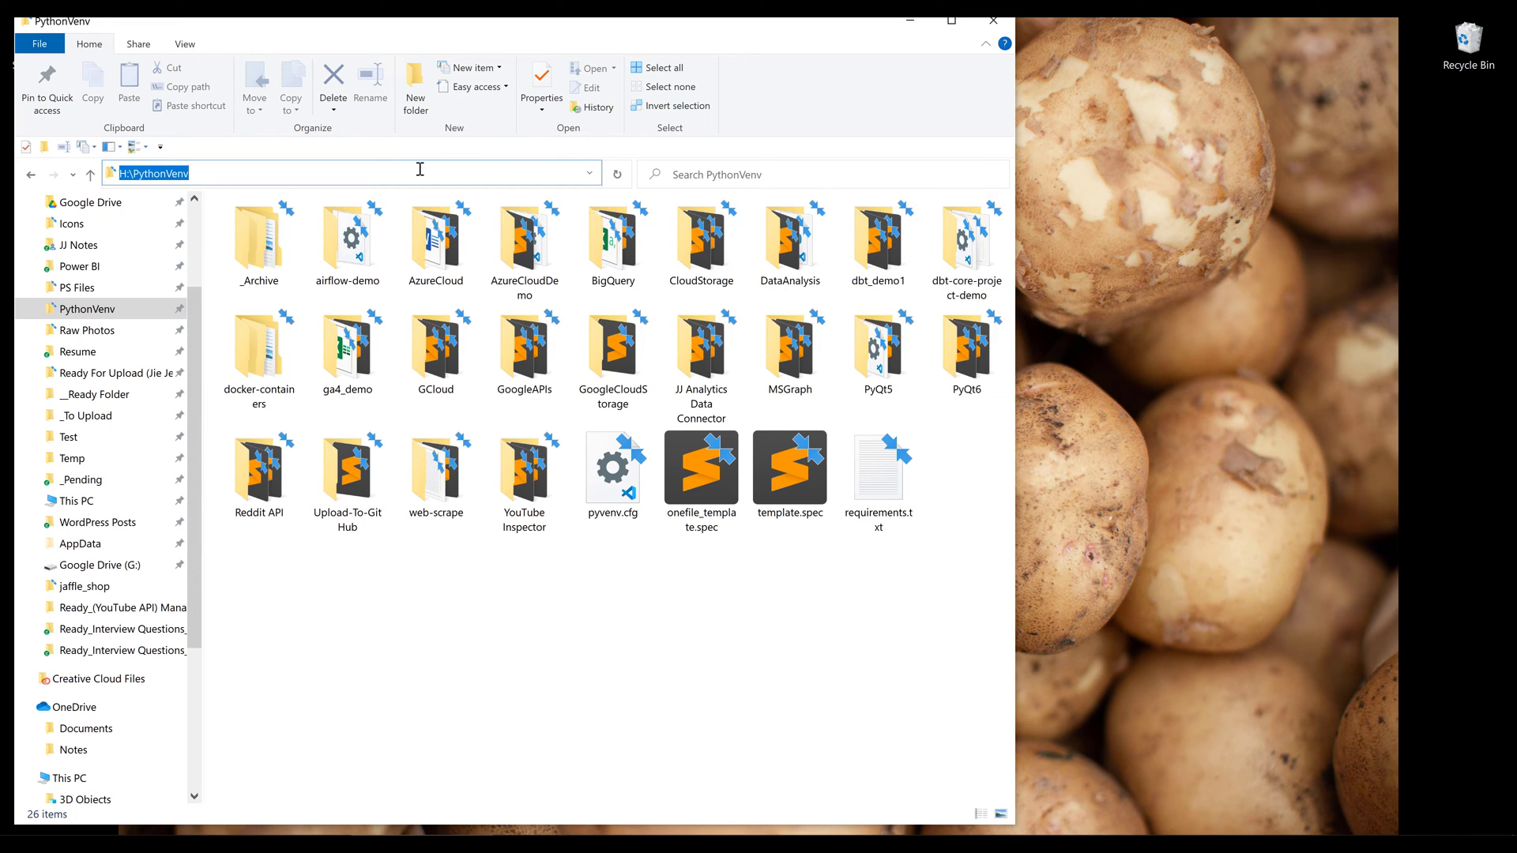
click(525, 481)
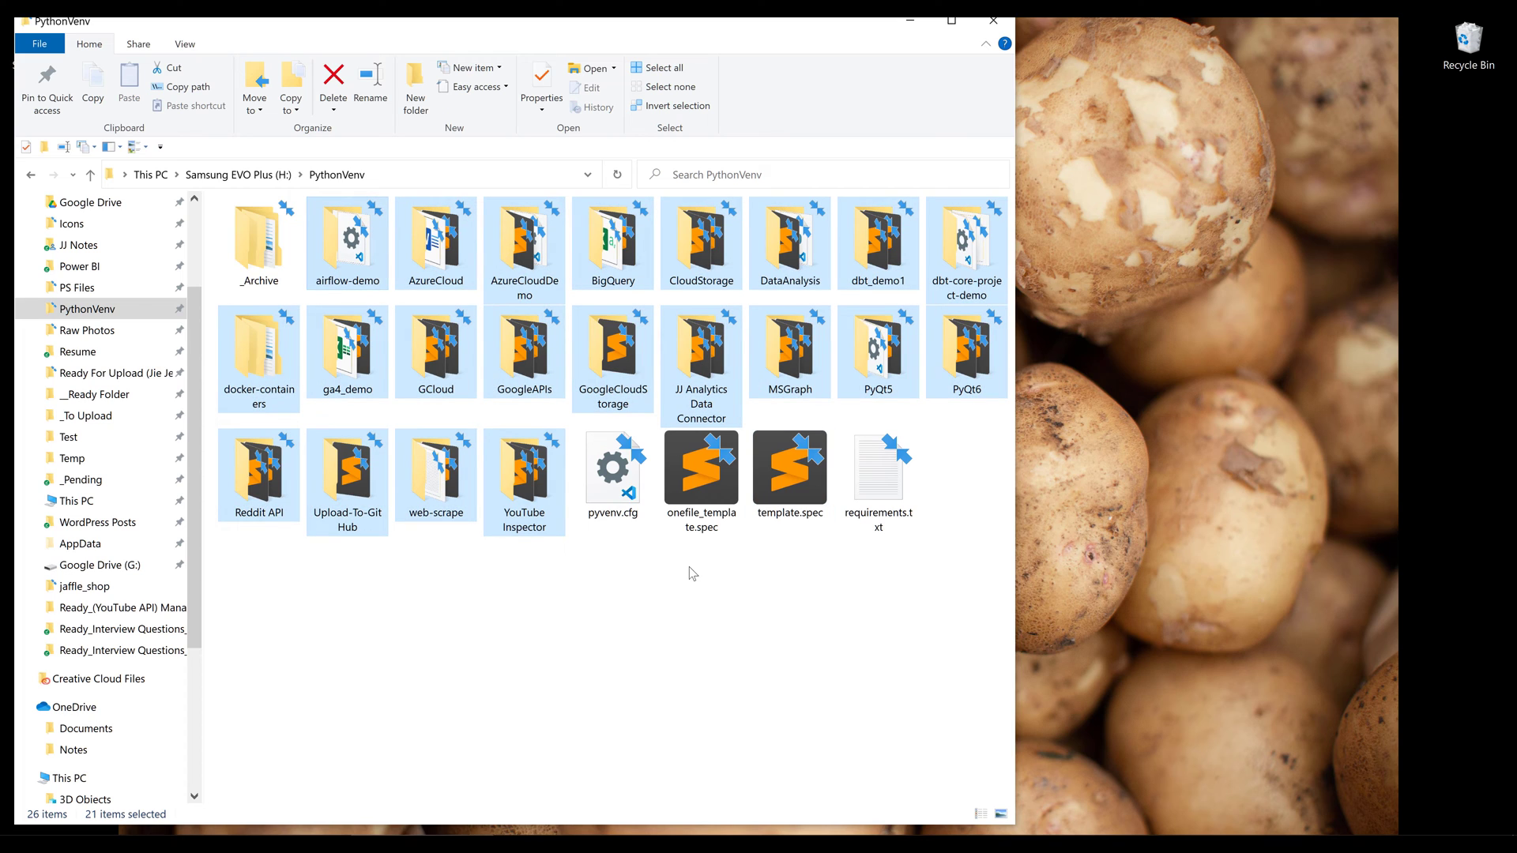
mouse_move(682, 548)
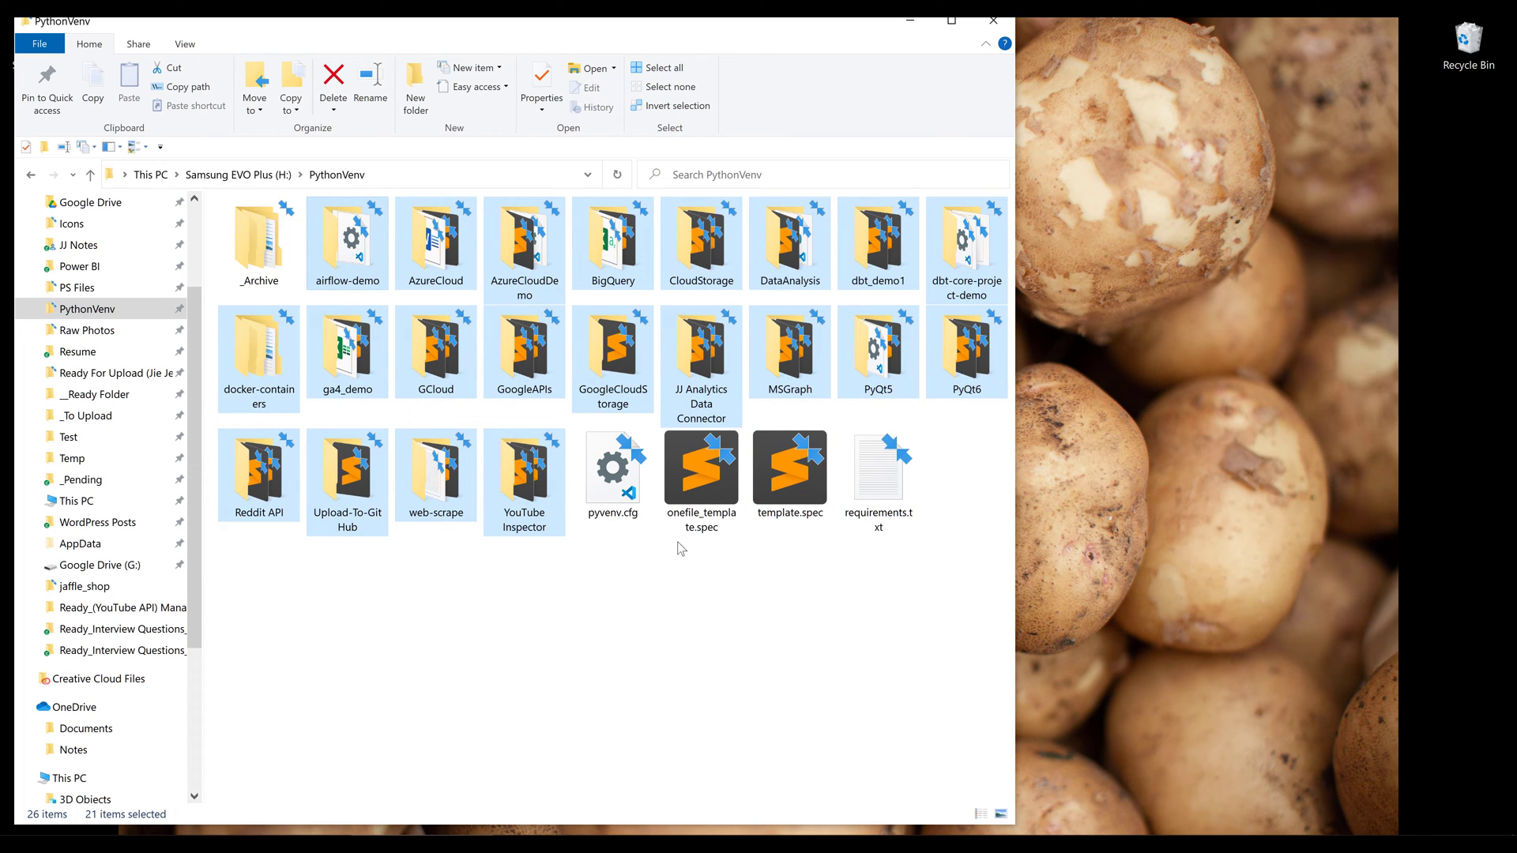
click(346, 237)
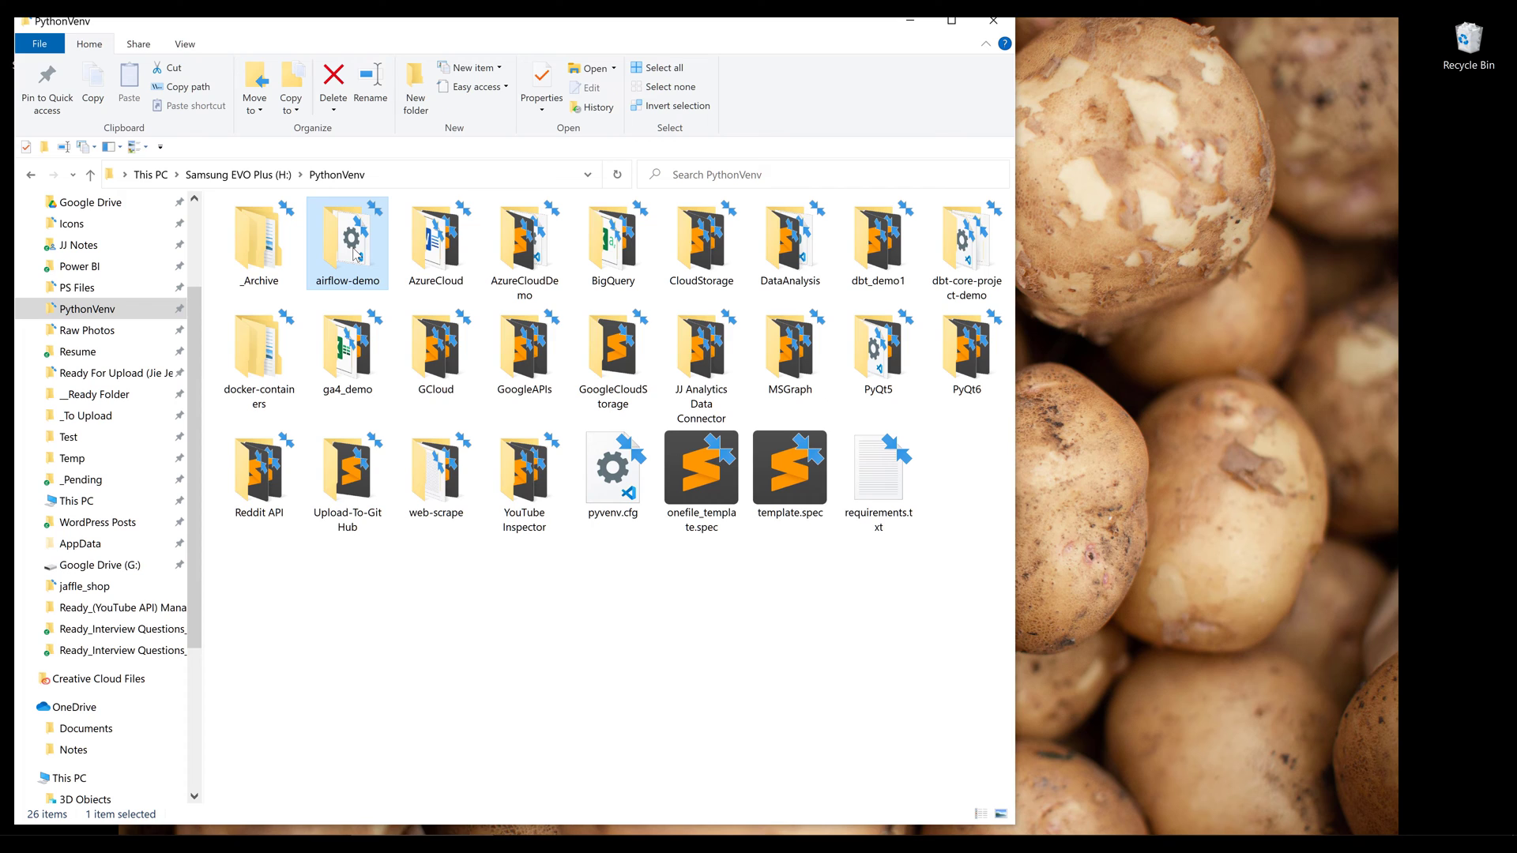
click(613, 240)
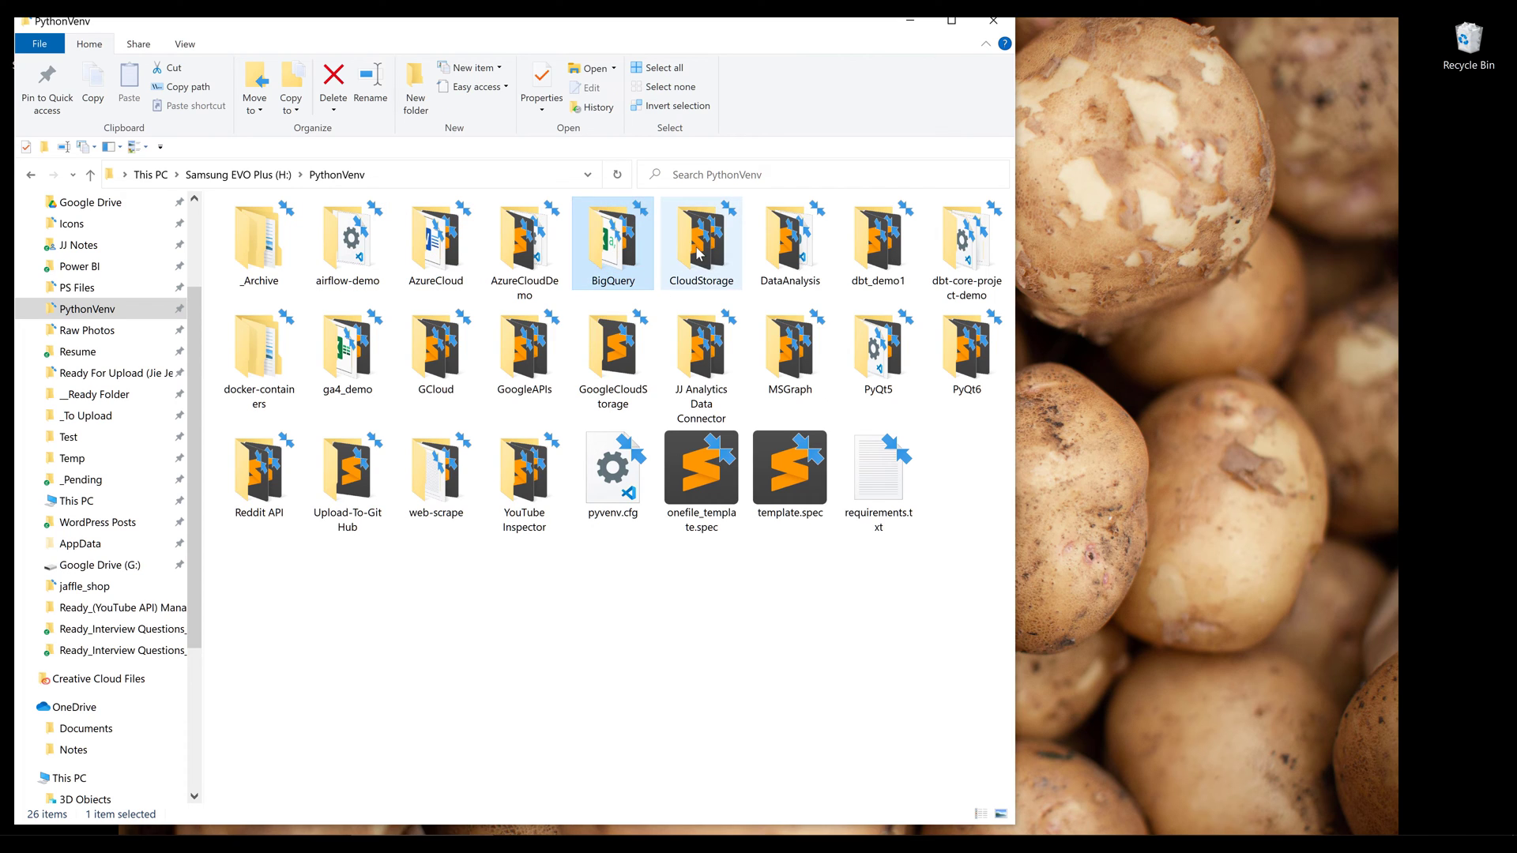
click(701, 242)
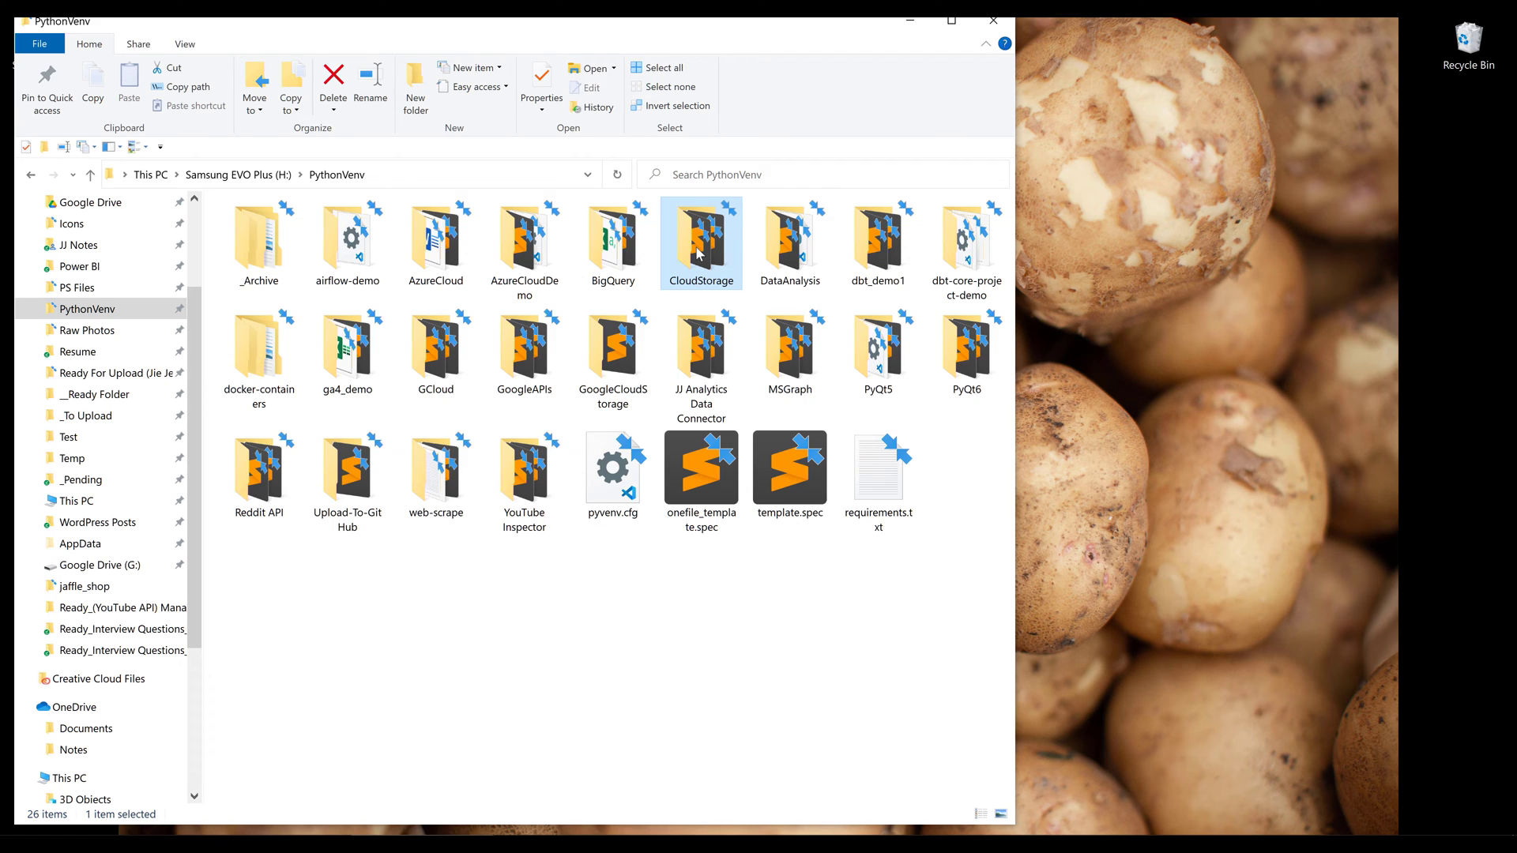
right_click(600, 377)
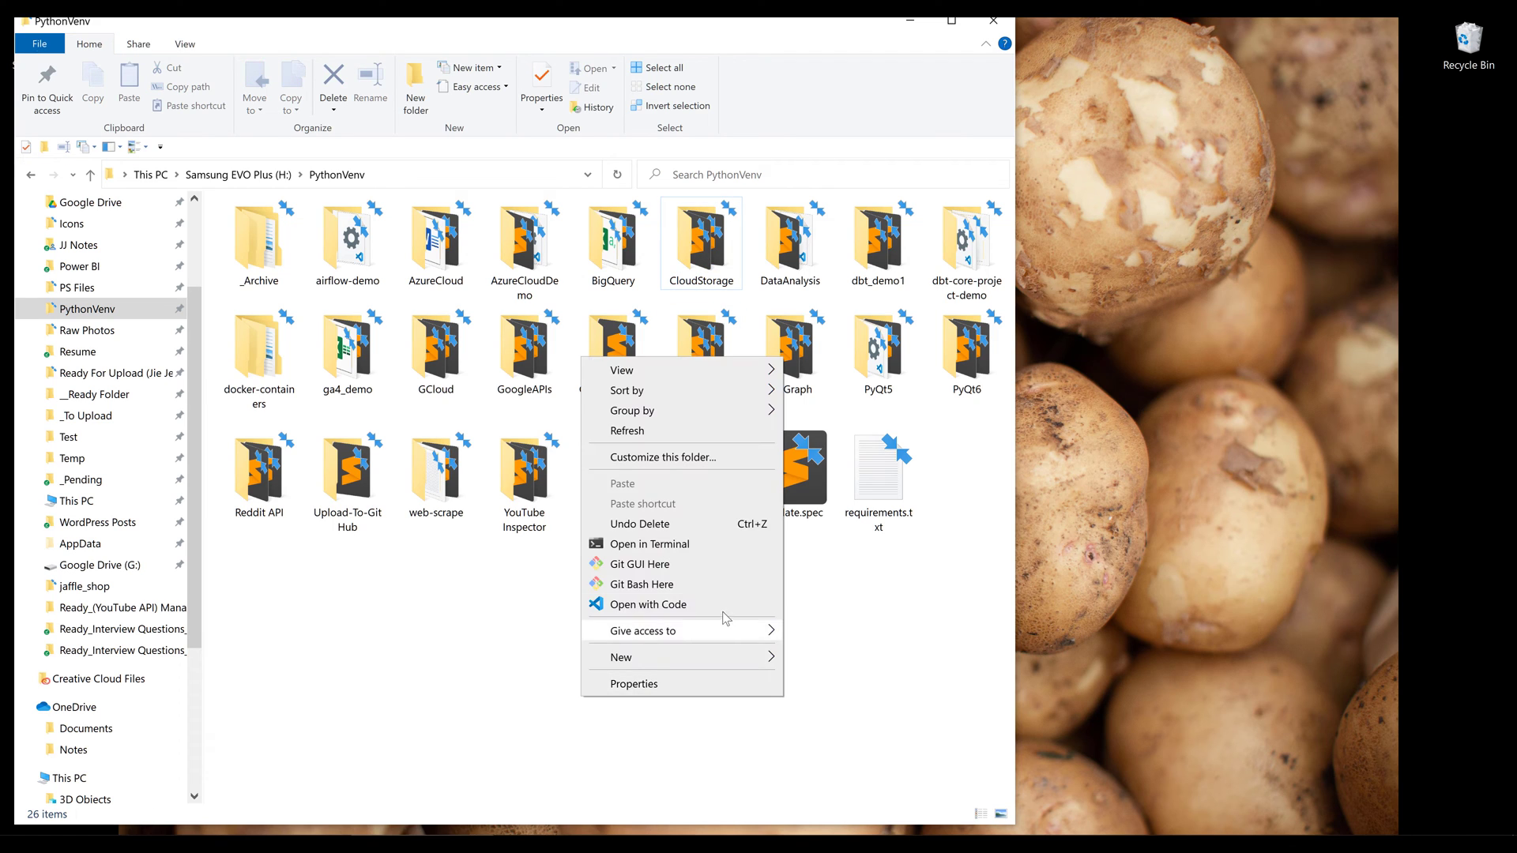
Open PythonVenv with Code and search Settings for 'pythonvenv', finding no matches
click(650, 604)
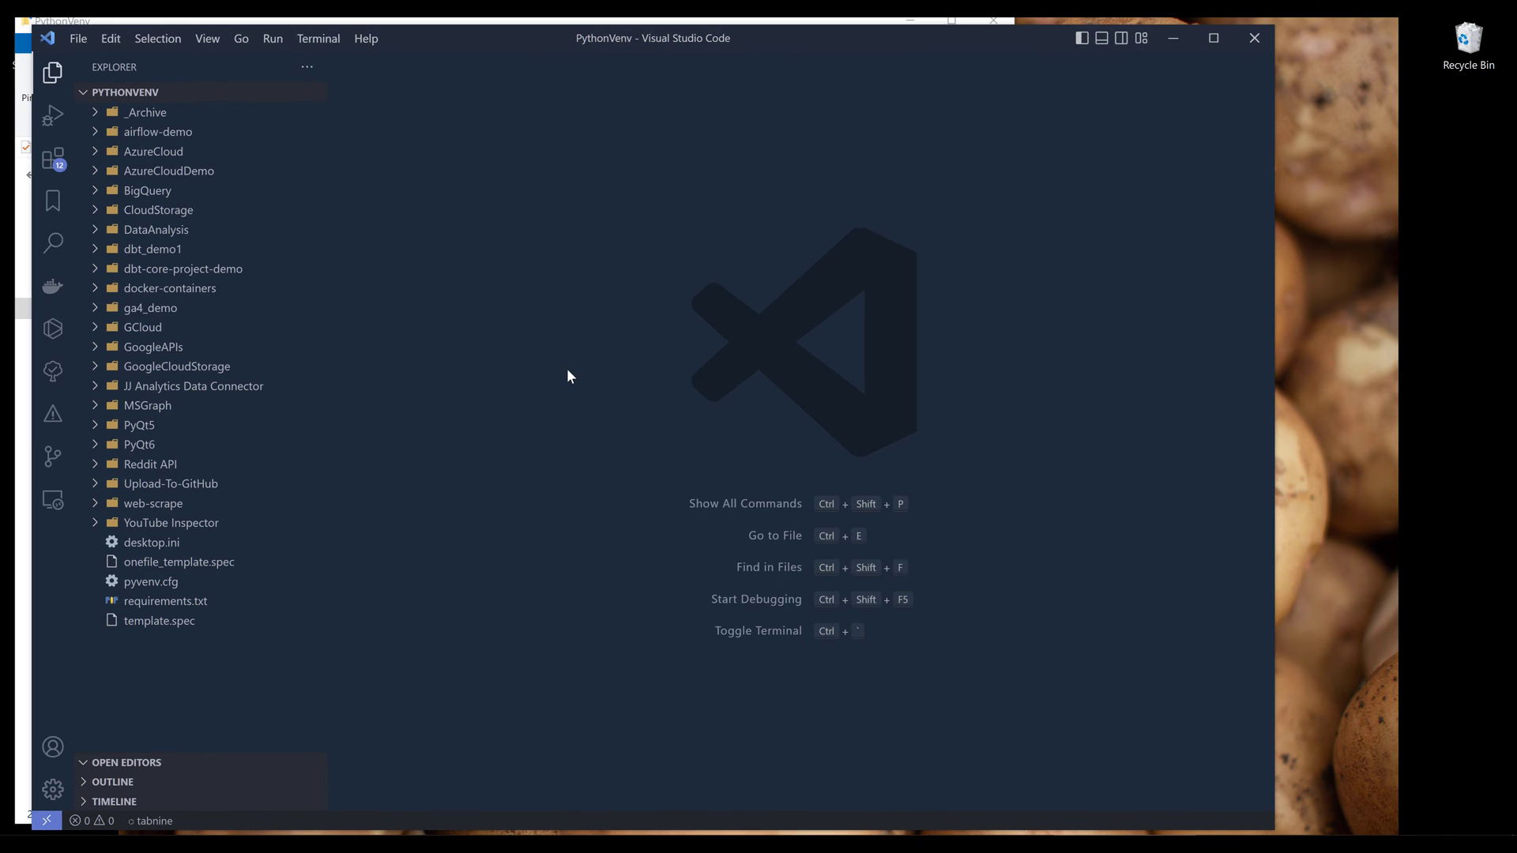
mouse_move(510, 611)
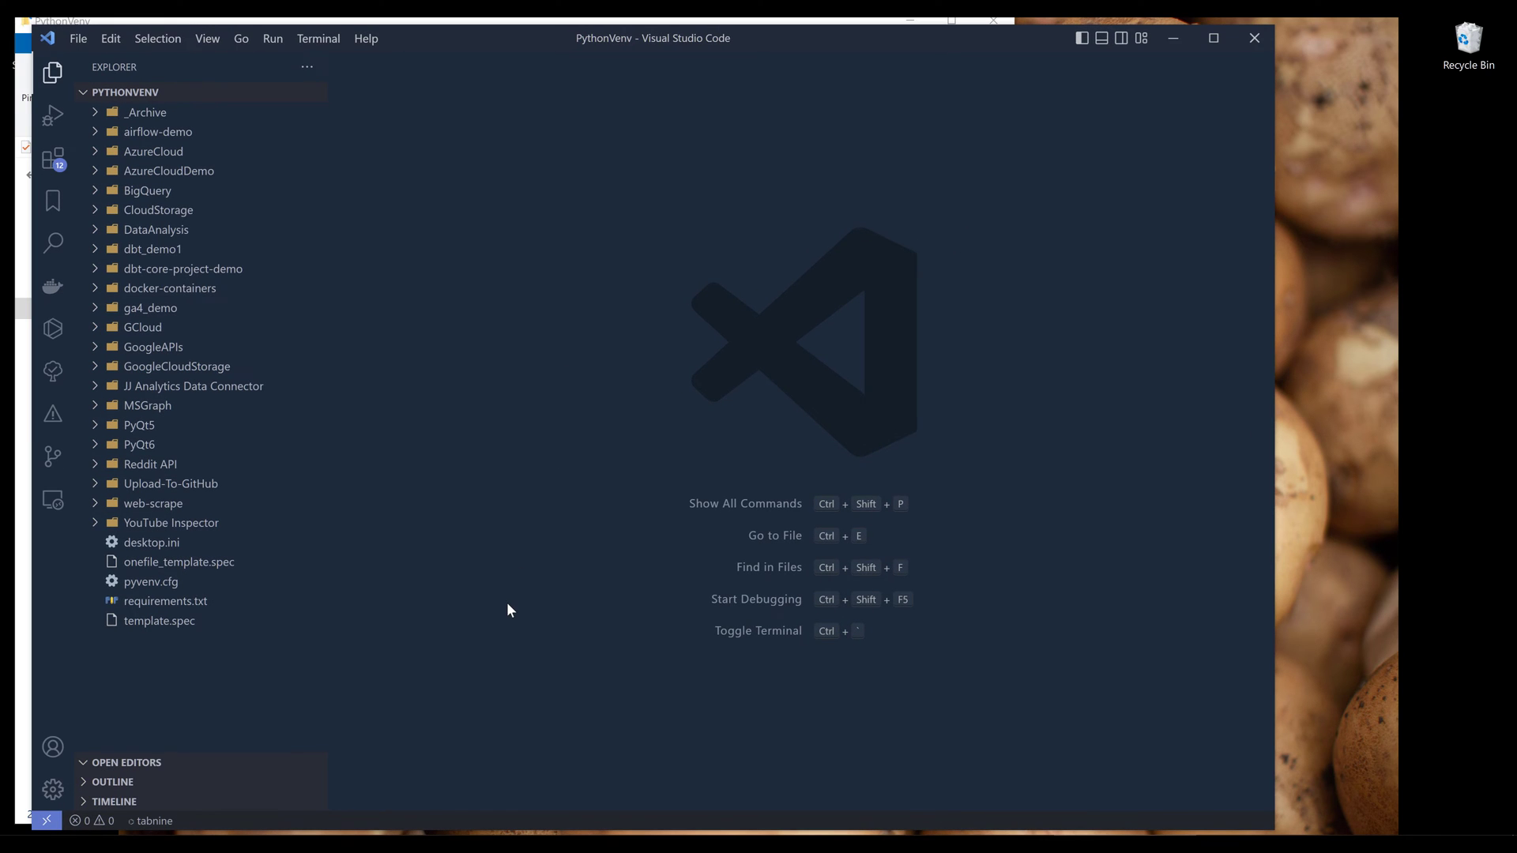
mouse_move(513, 43)
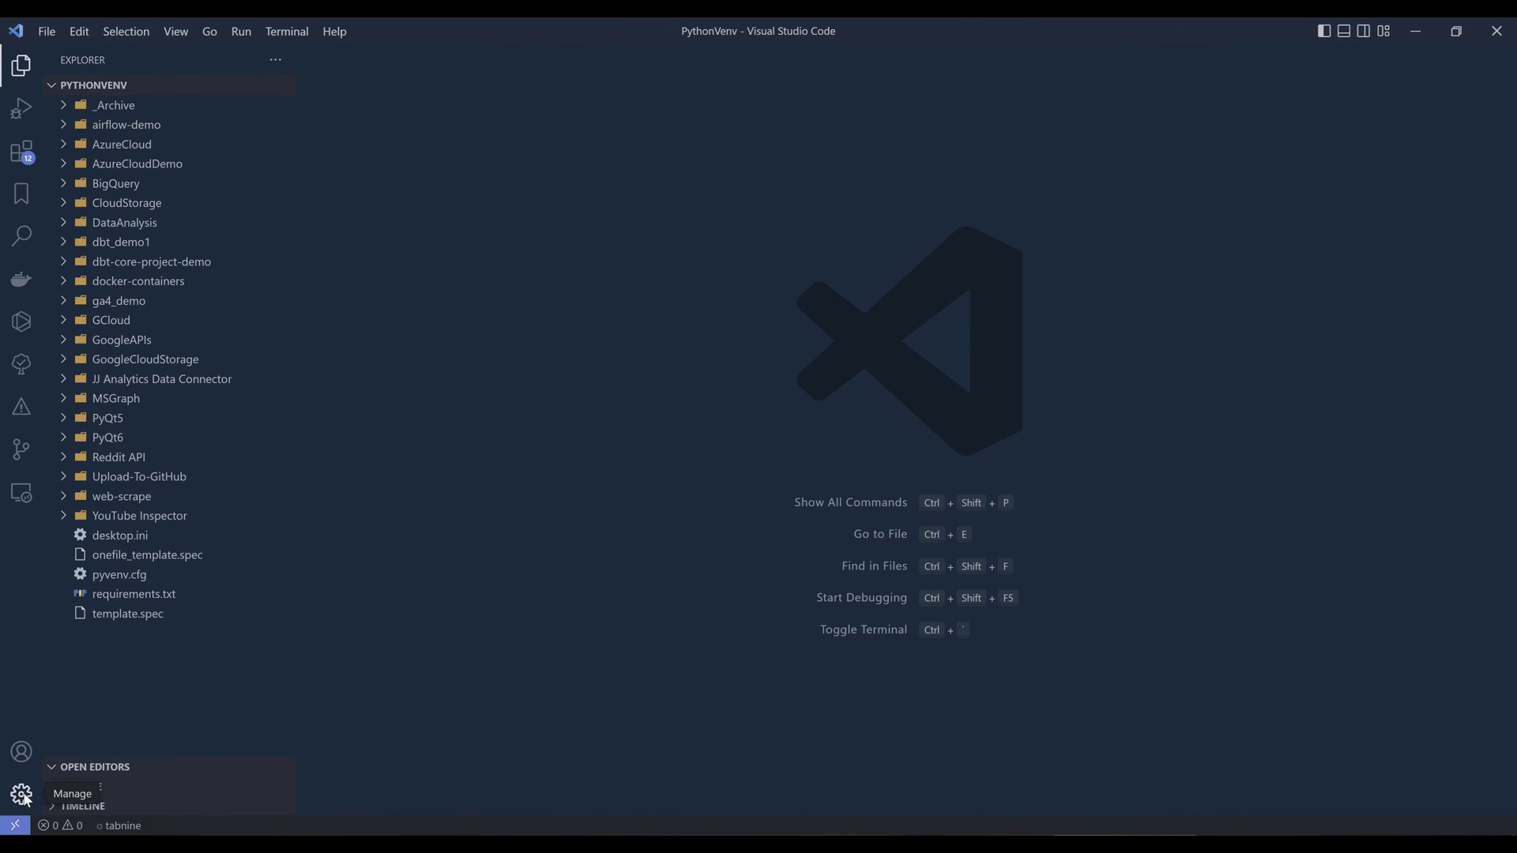
click(21, 796)
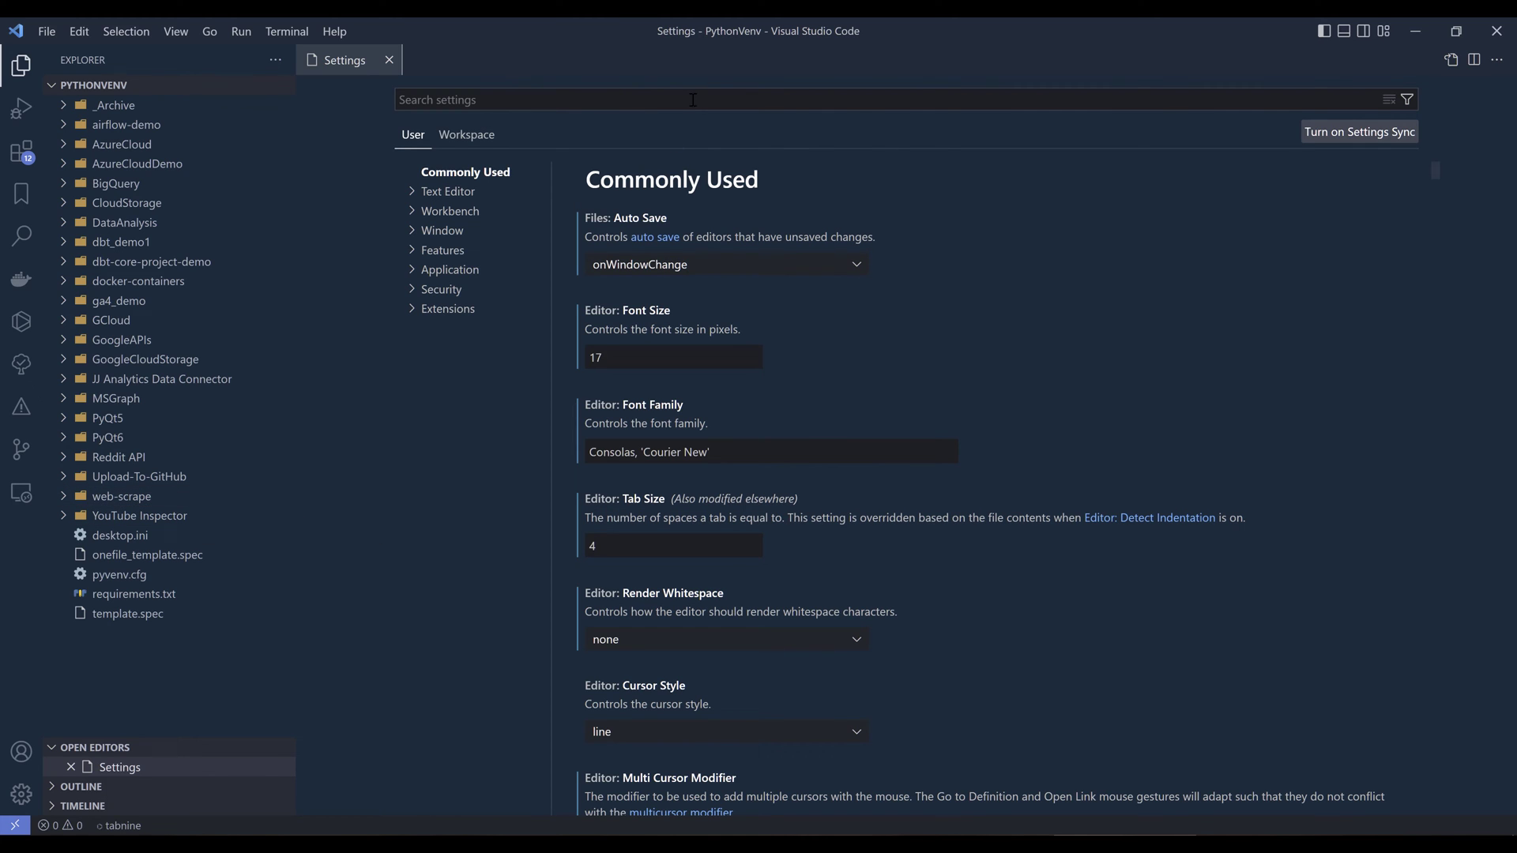
text(pythonvenv)
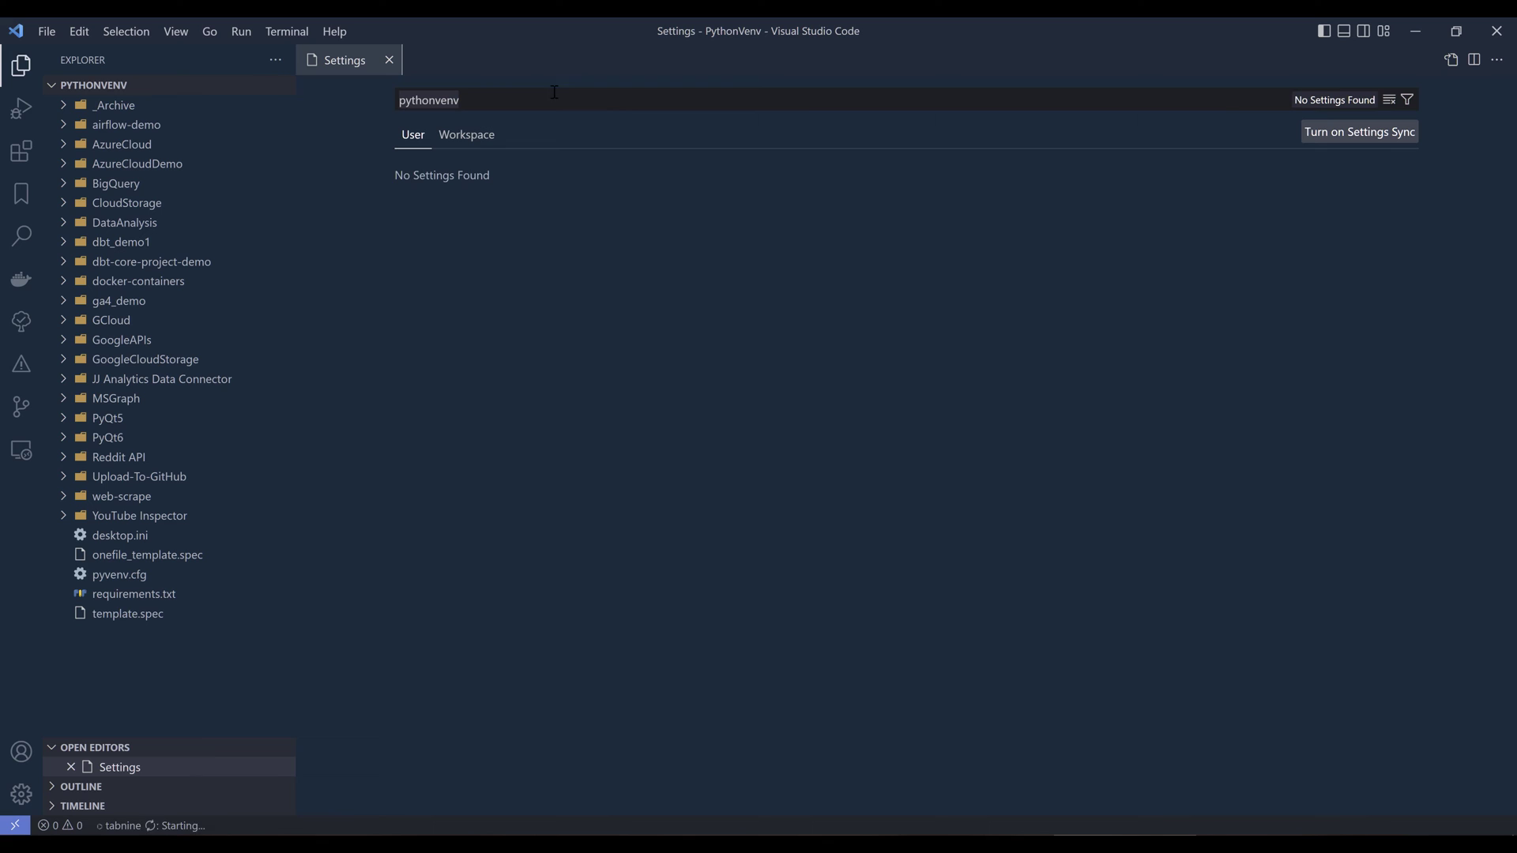
Close the Settings tab and run Python: Select Interpreter from the Command Palette
click(389, 60)
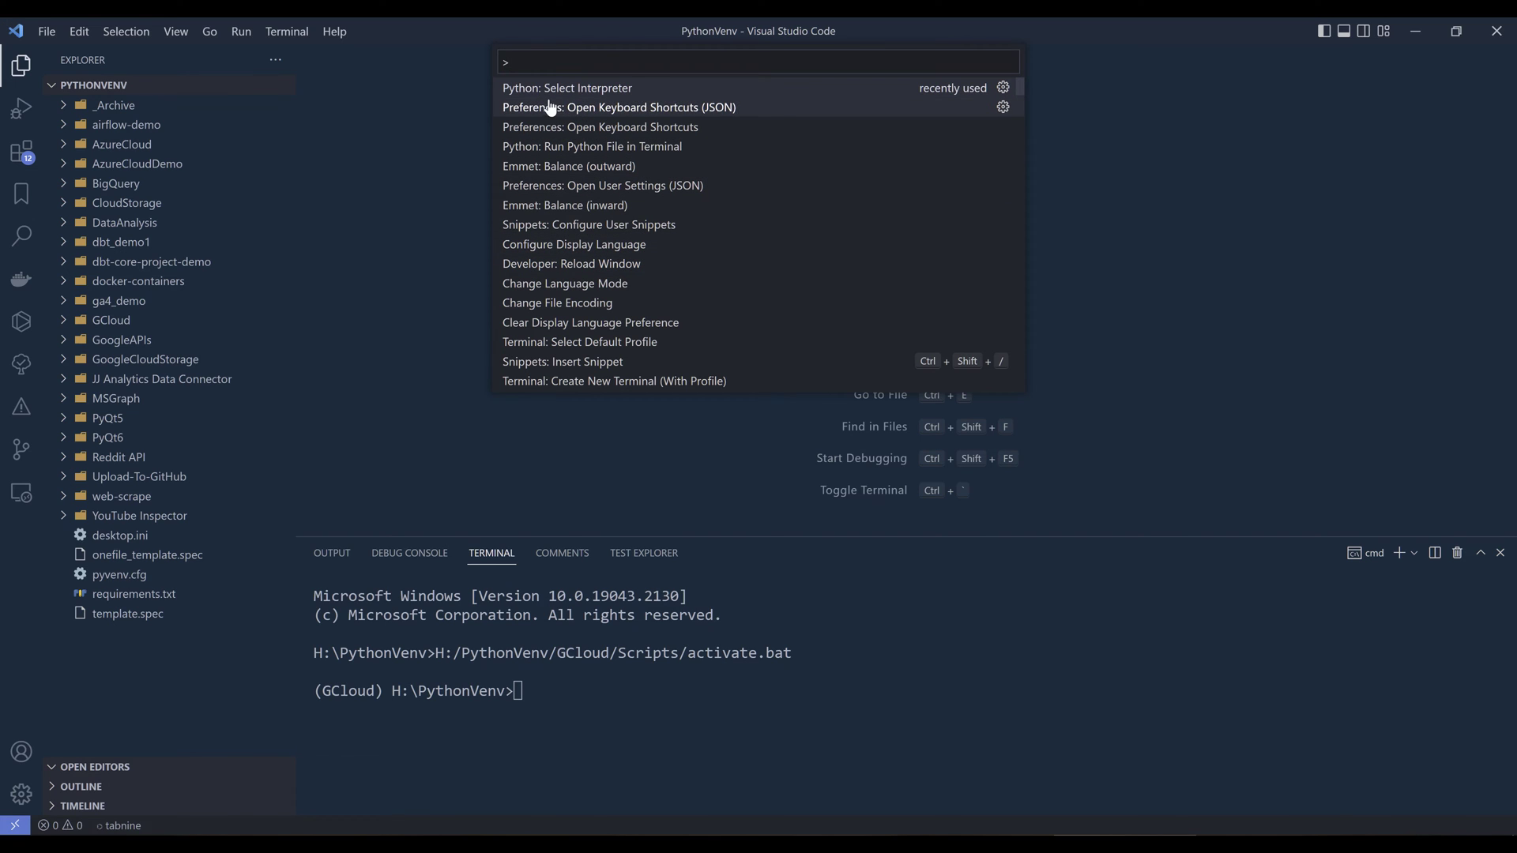
click(566, 87)
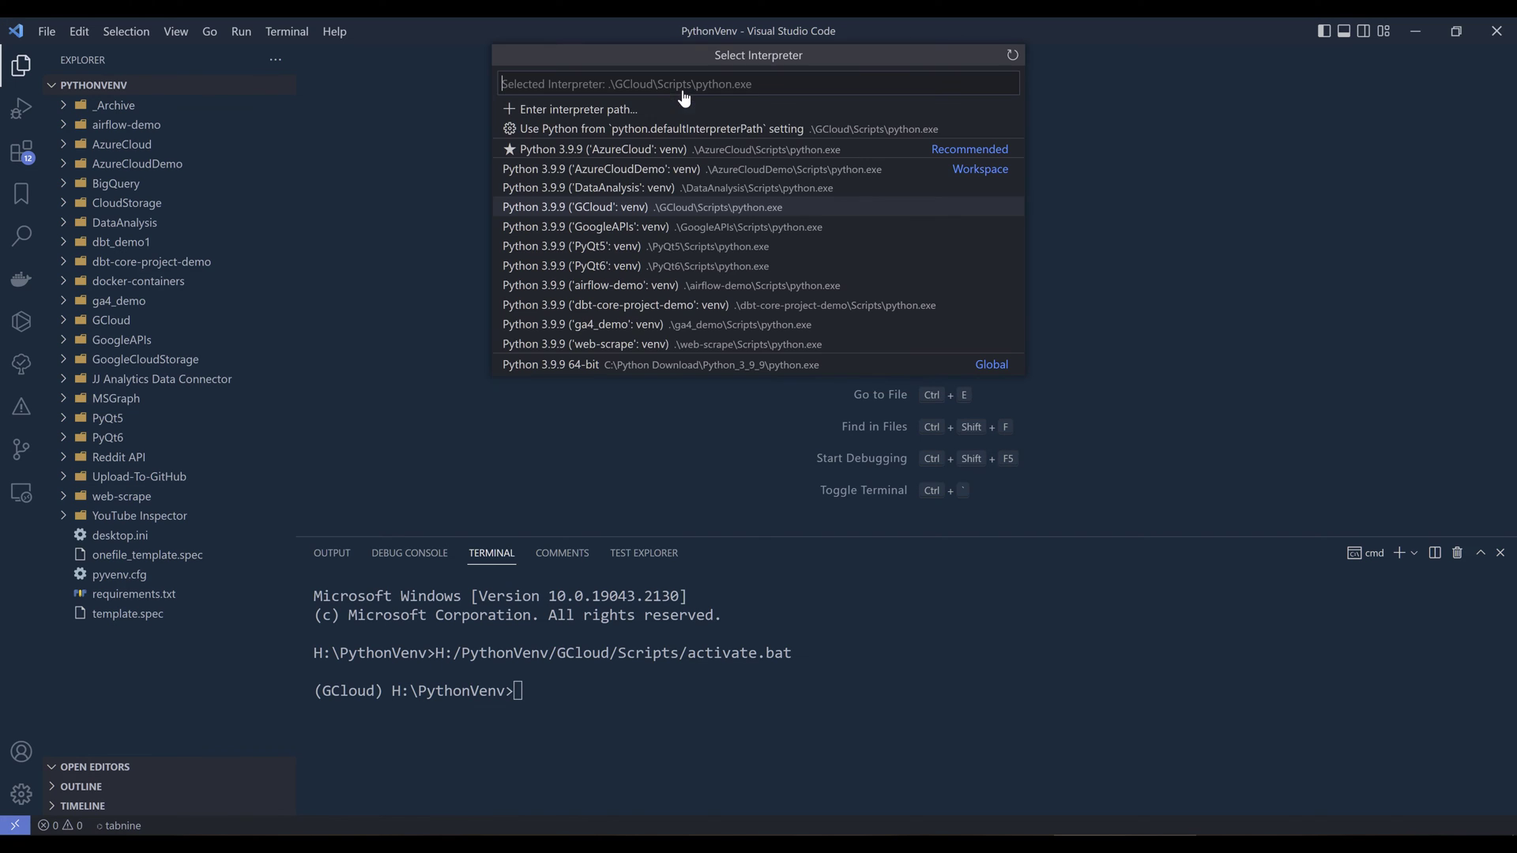
mouse_move(784, 230)
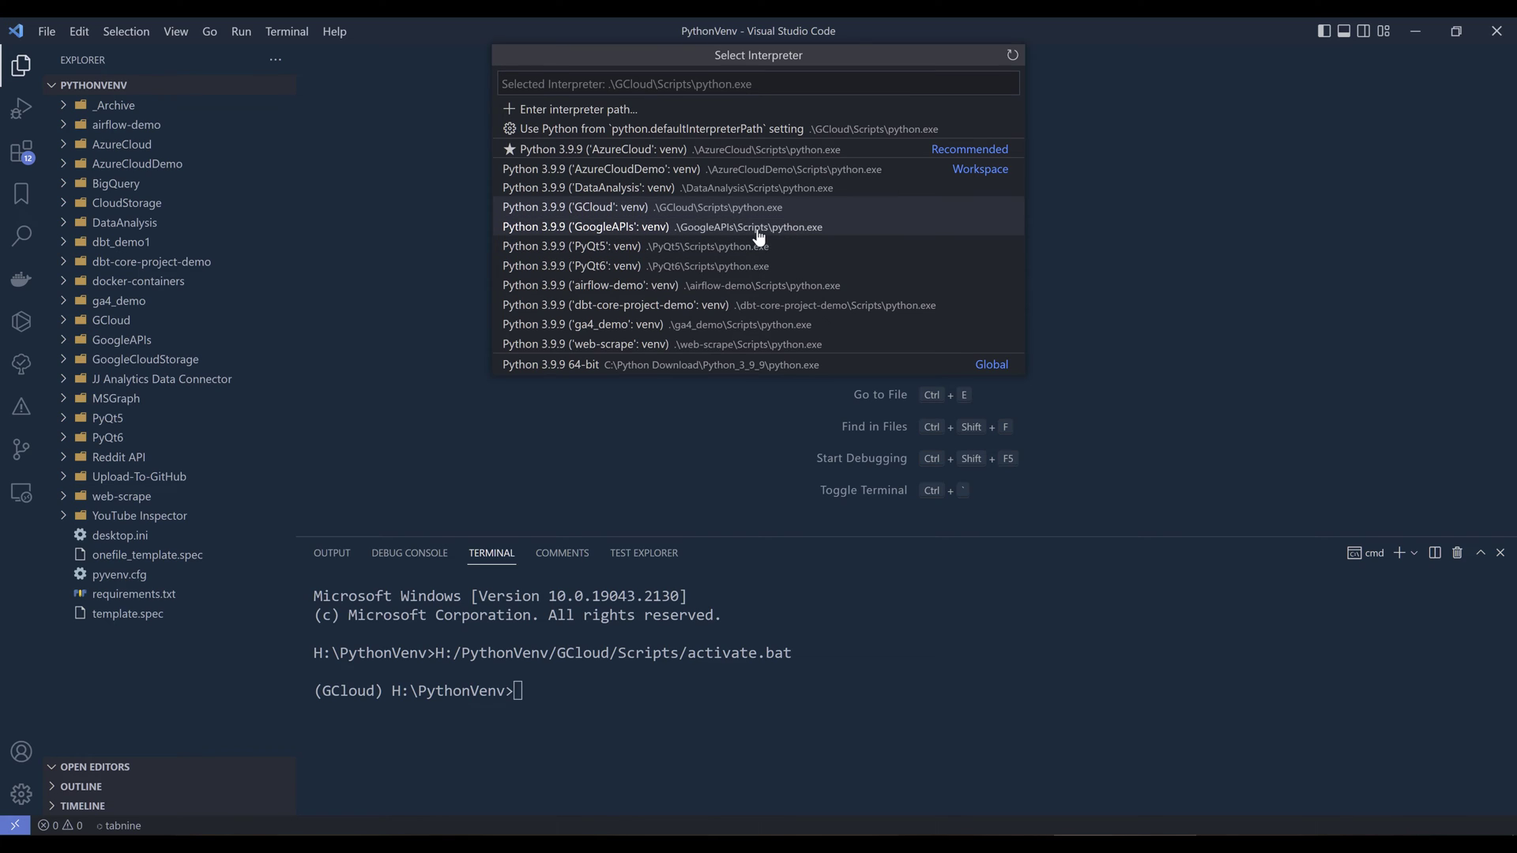
mouse_move(758, 207)
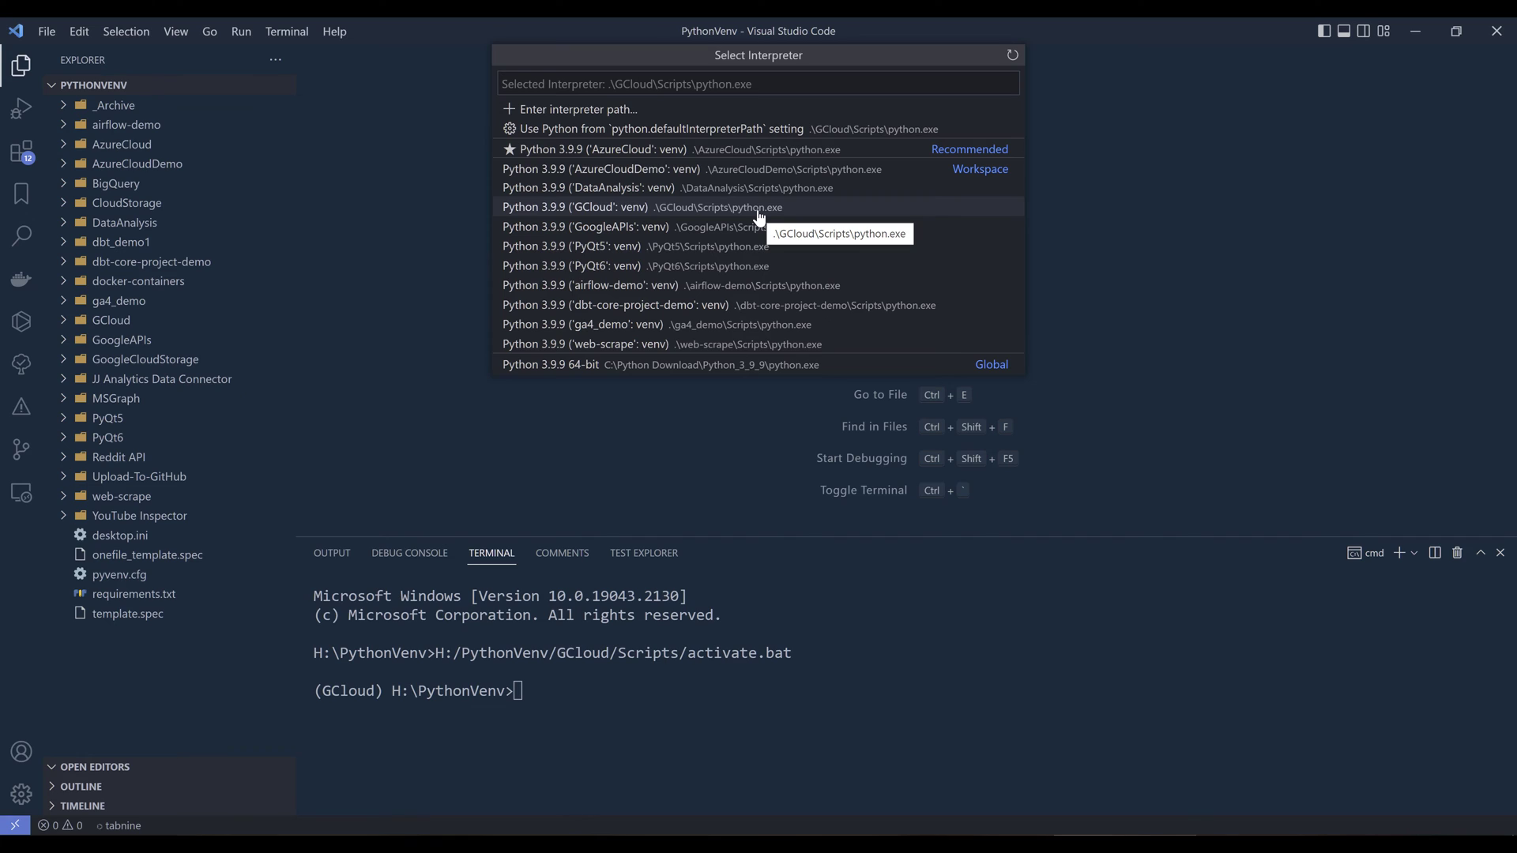
mouse_move(750, 188)
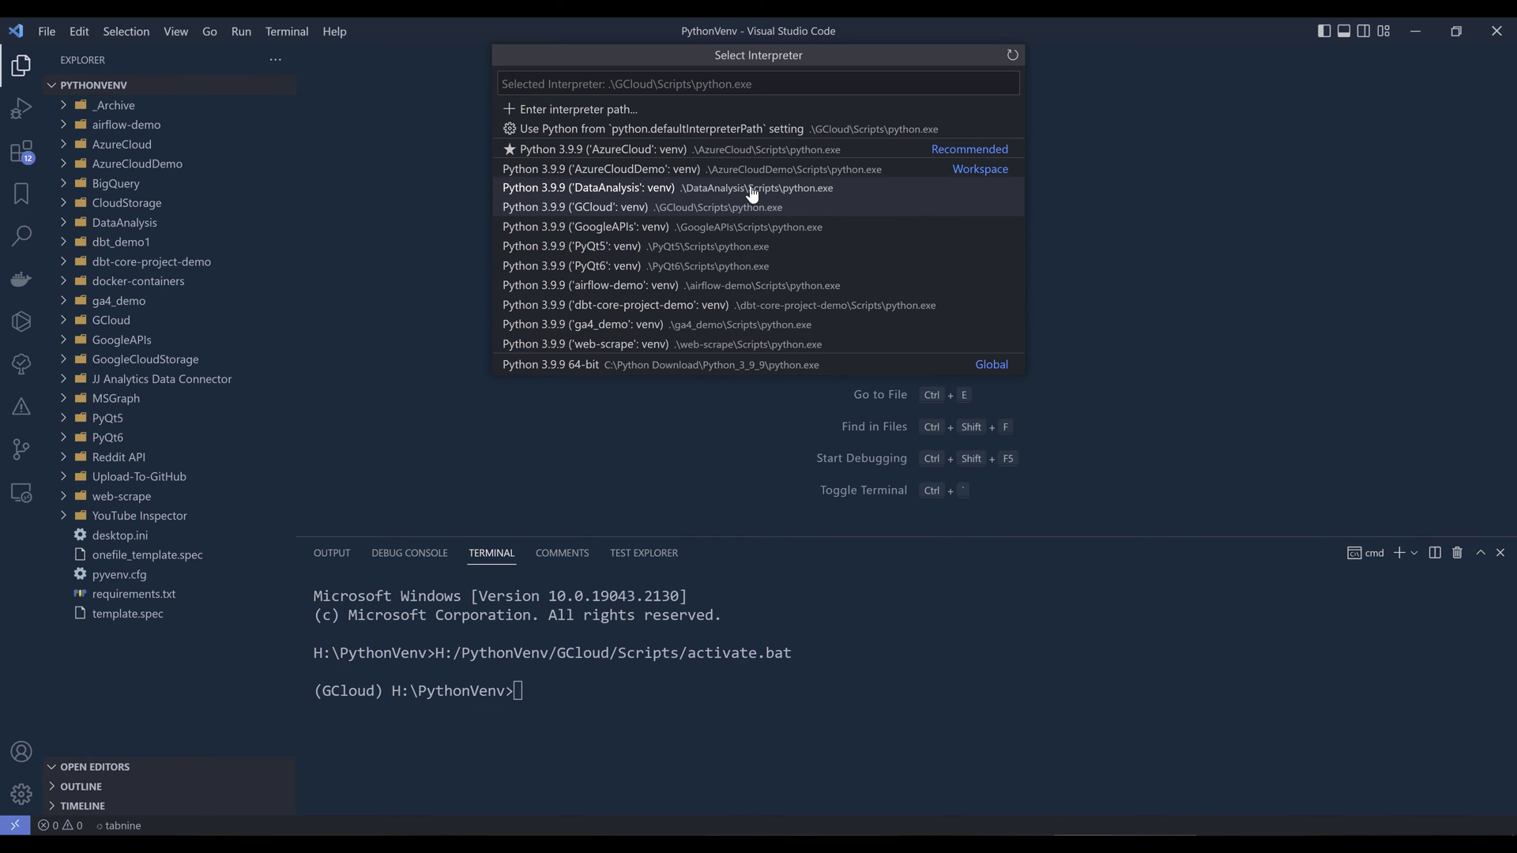
mouse_move(758, 169)
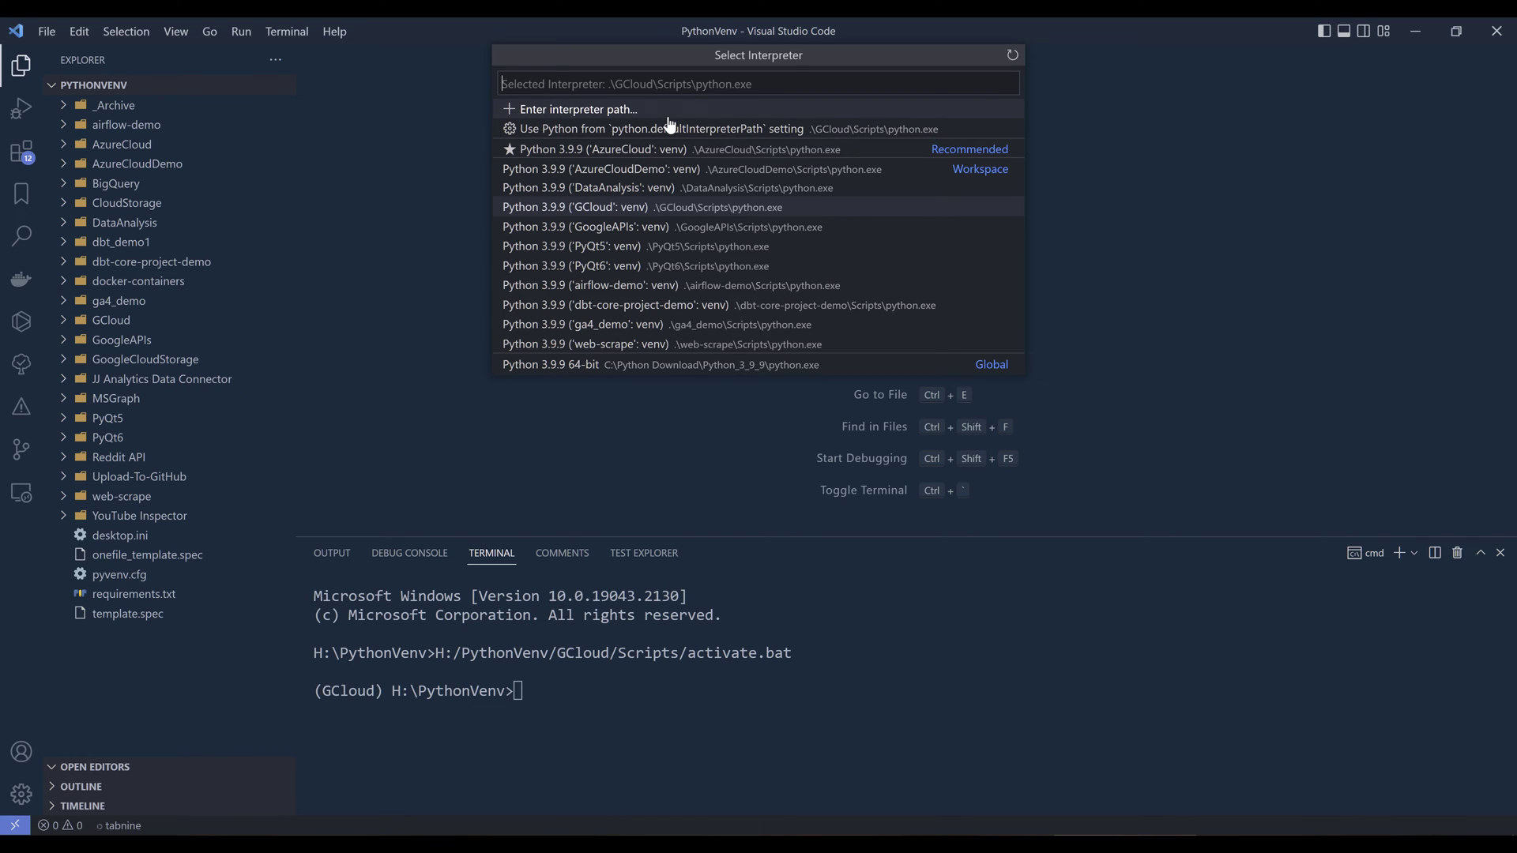
mouse_move(560, 120)
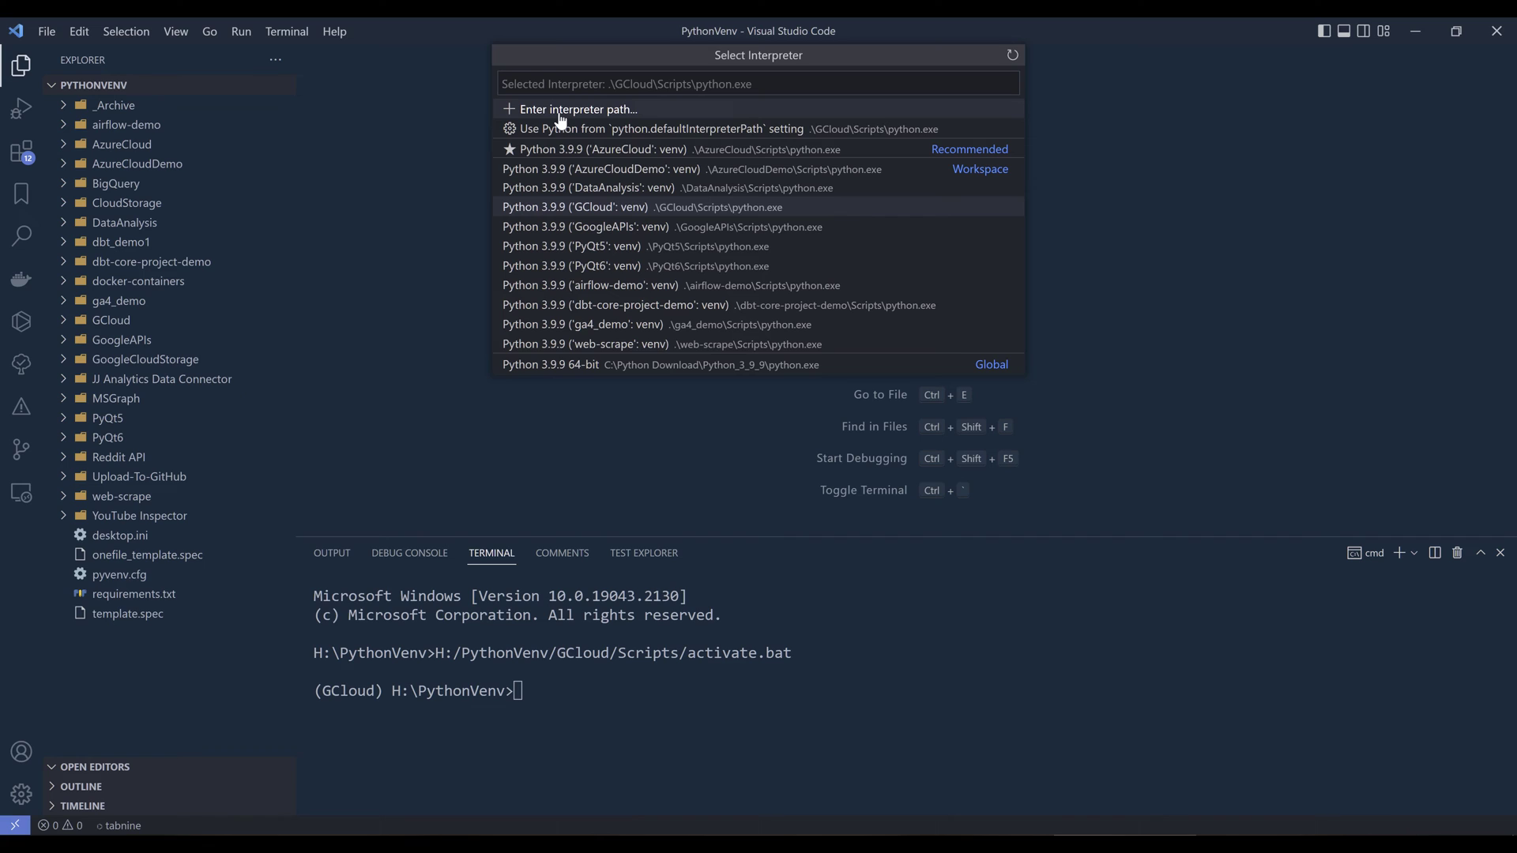
Browse for an interpreter file, looking through the dbt_demo1 and GCloud folders
click(577, 108)
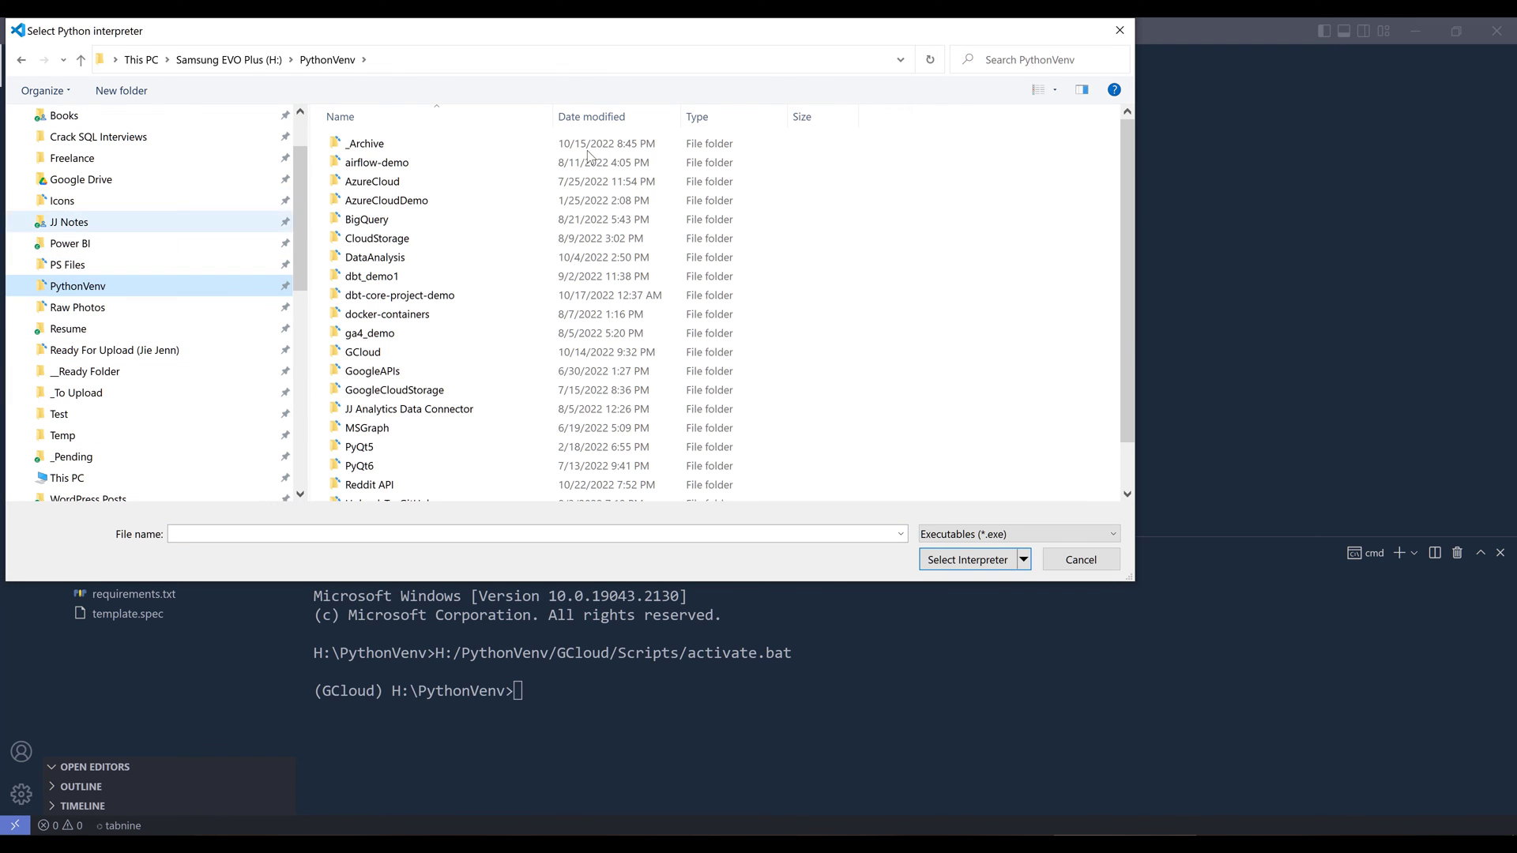
click(400, 295)
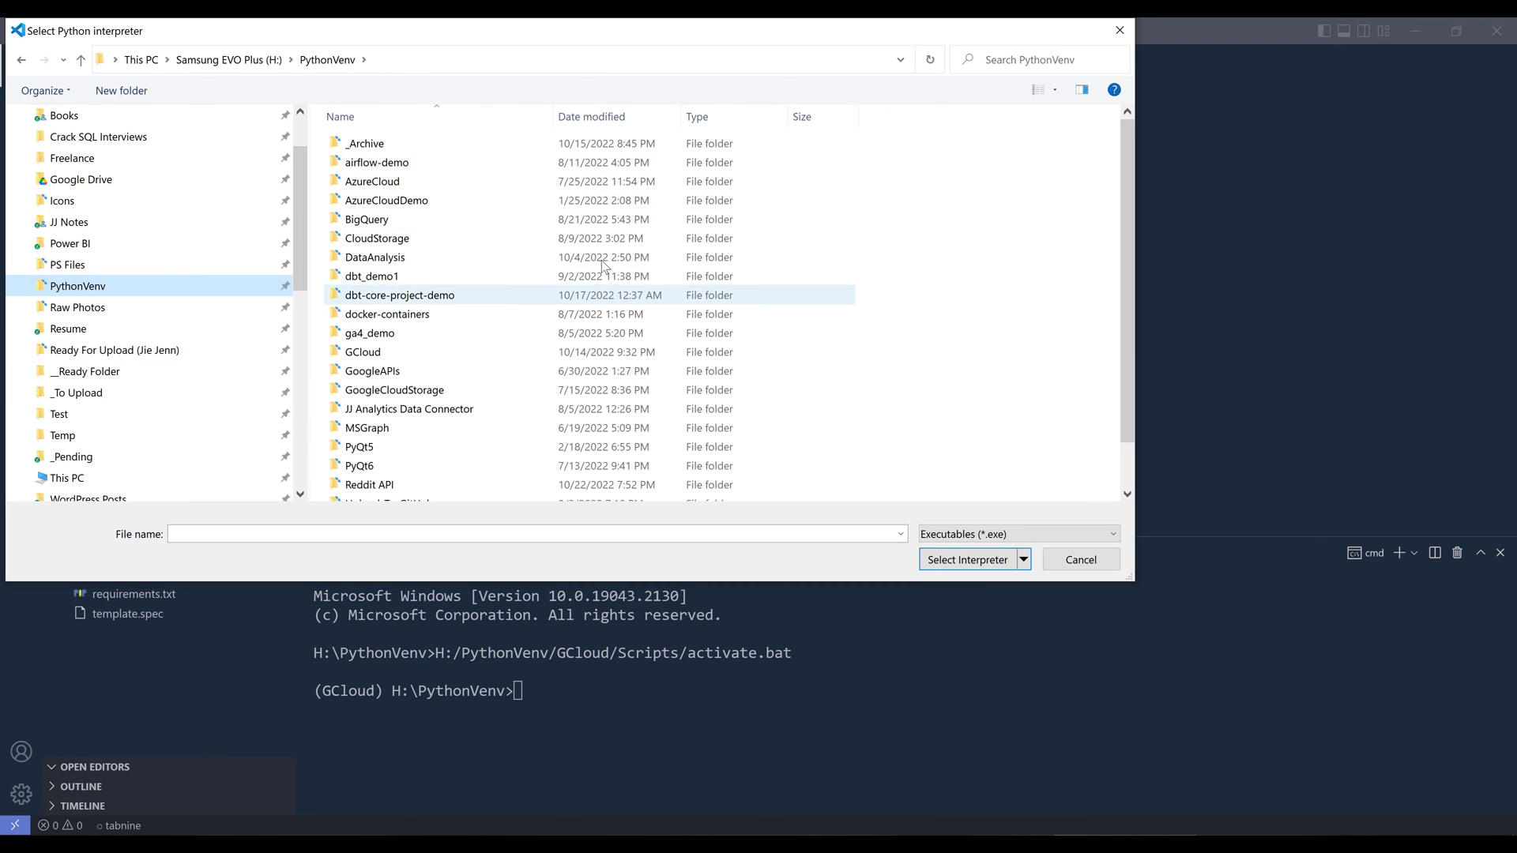
mouse_move(371, 276)
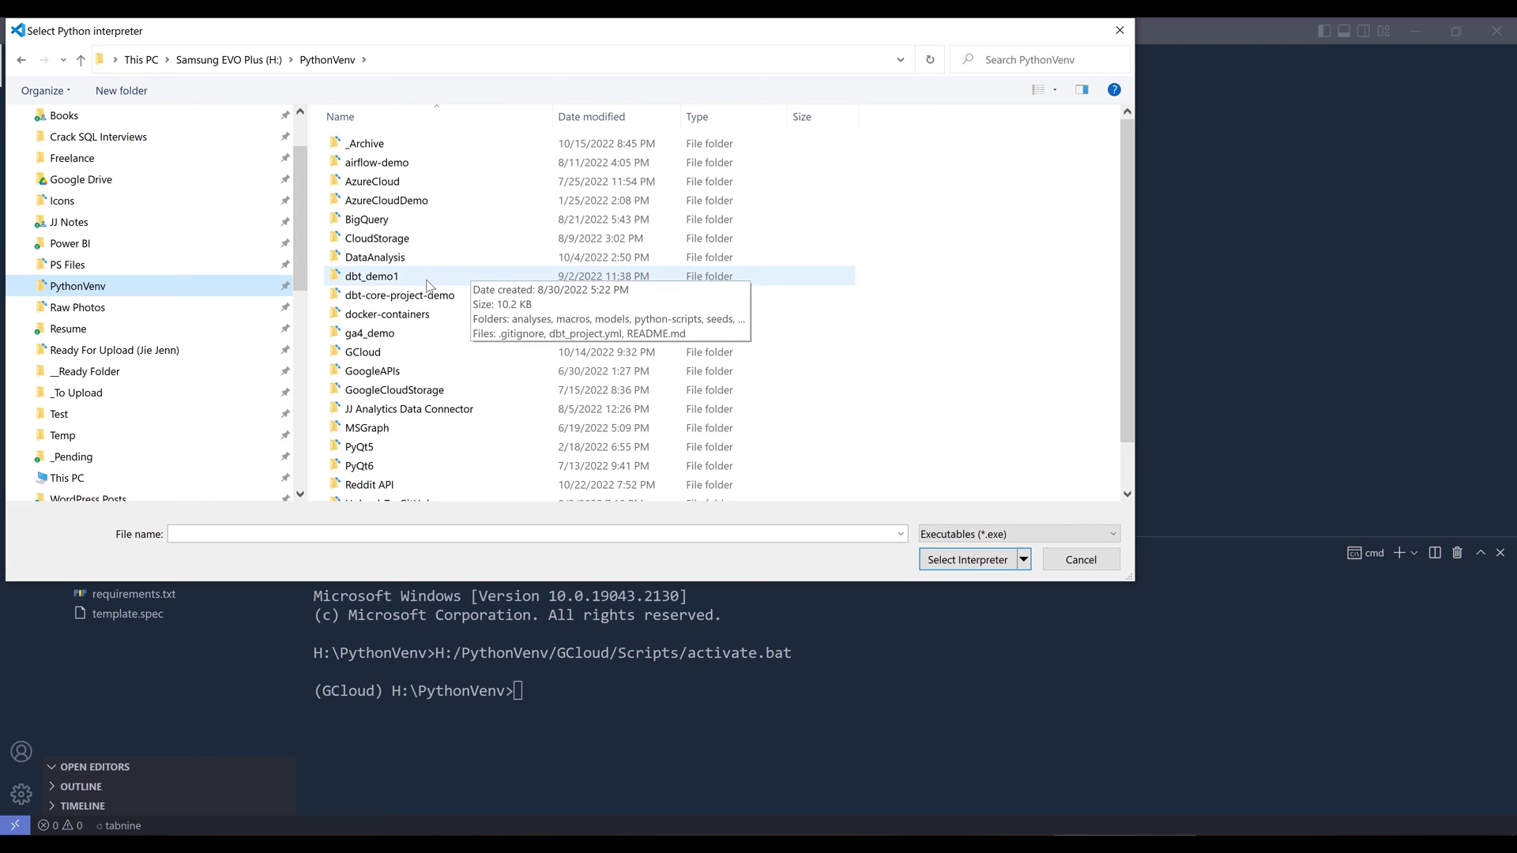
double_click(370, 277)
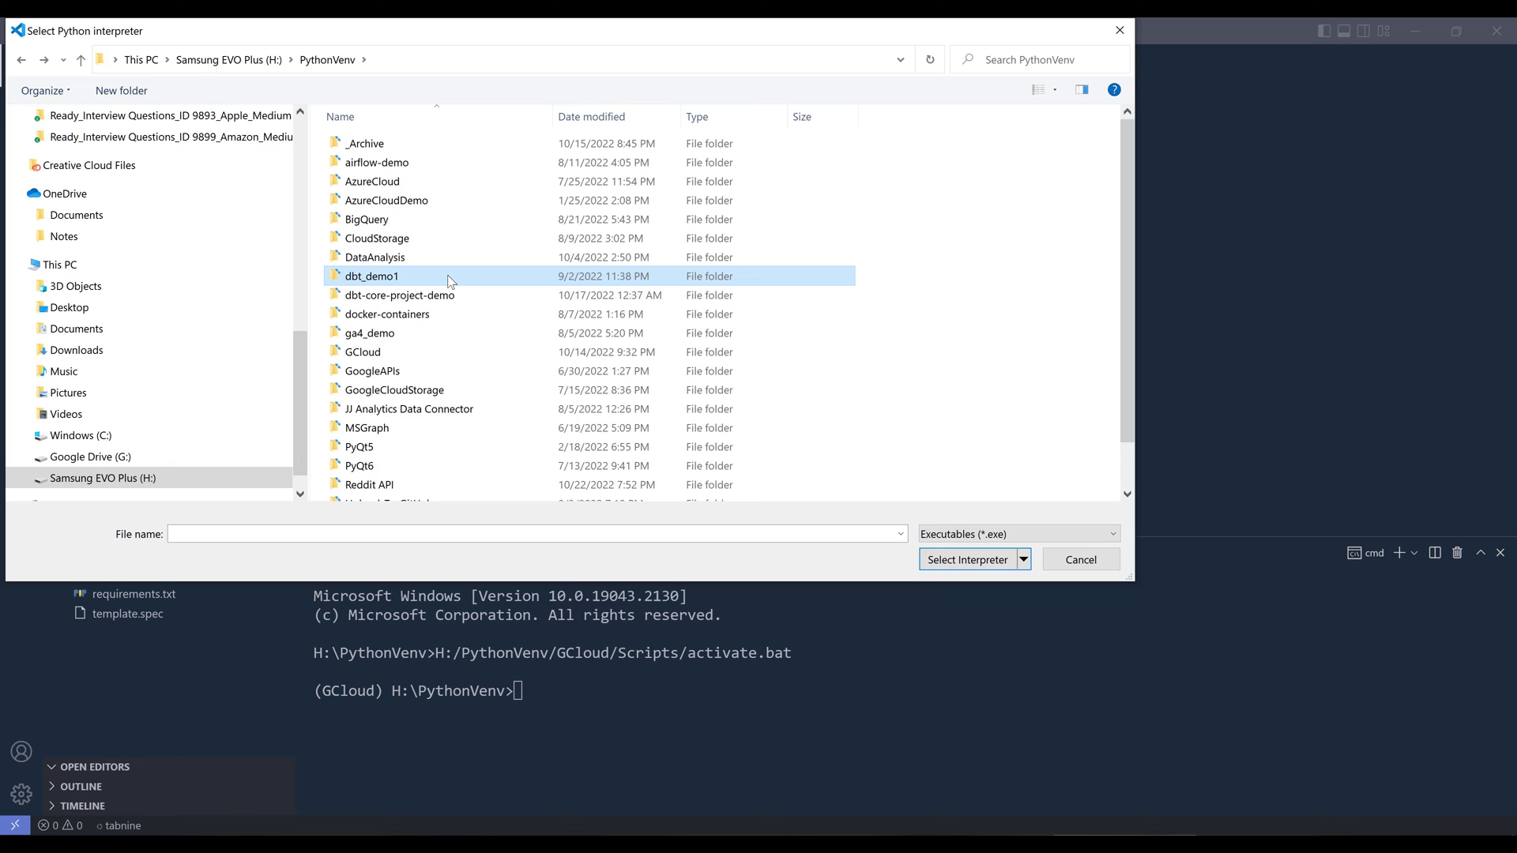
click(363, 351)
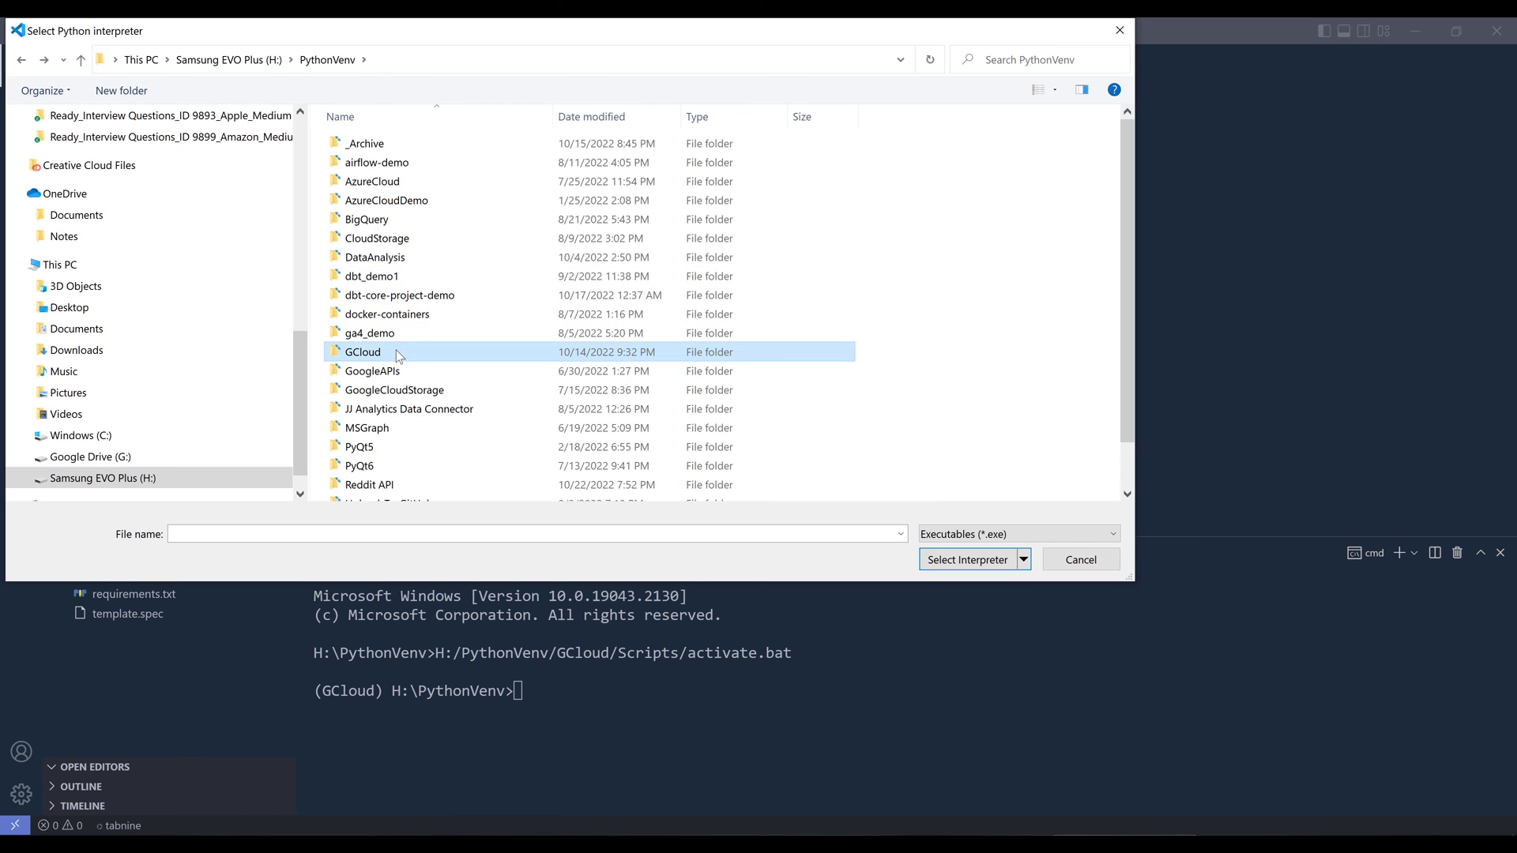
double_click(363, 351)
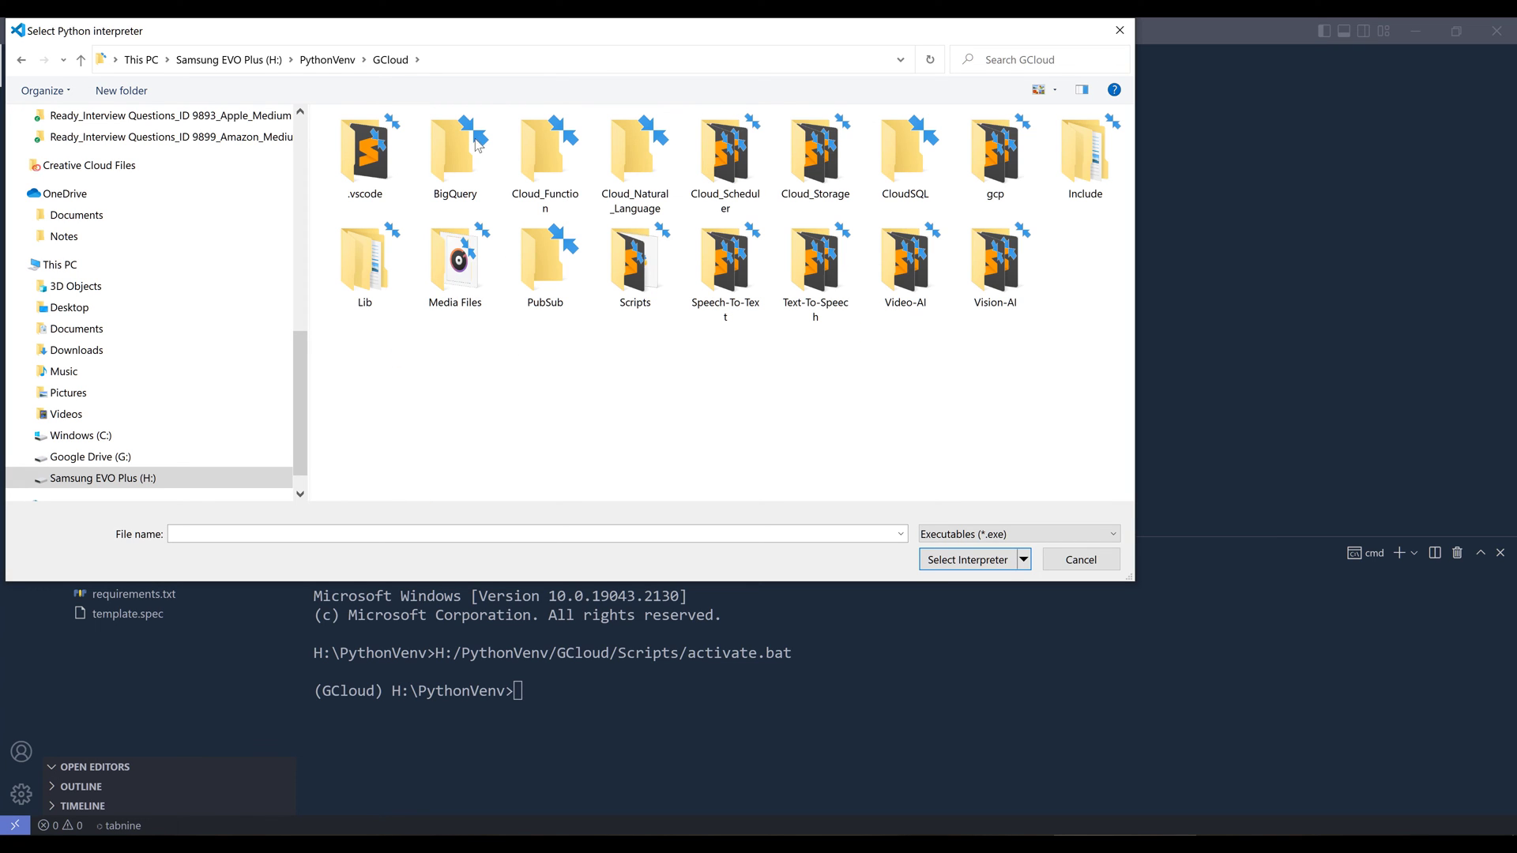
mouse_move(617, 446)
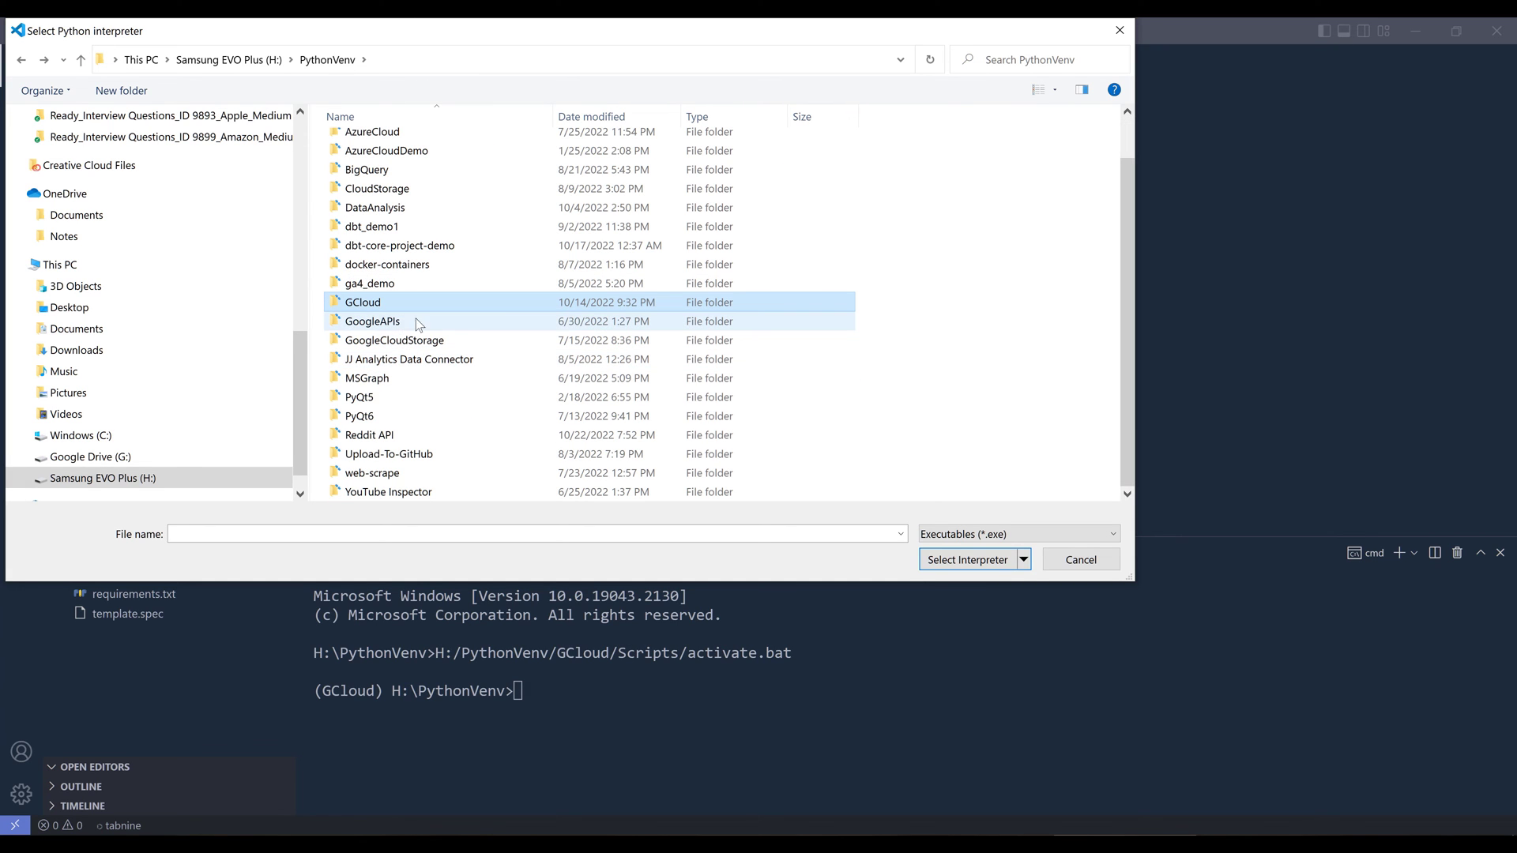
Choose python.exe from GoogleAPIs > Scripts as the interpreter
double_click(373, 321)
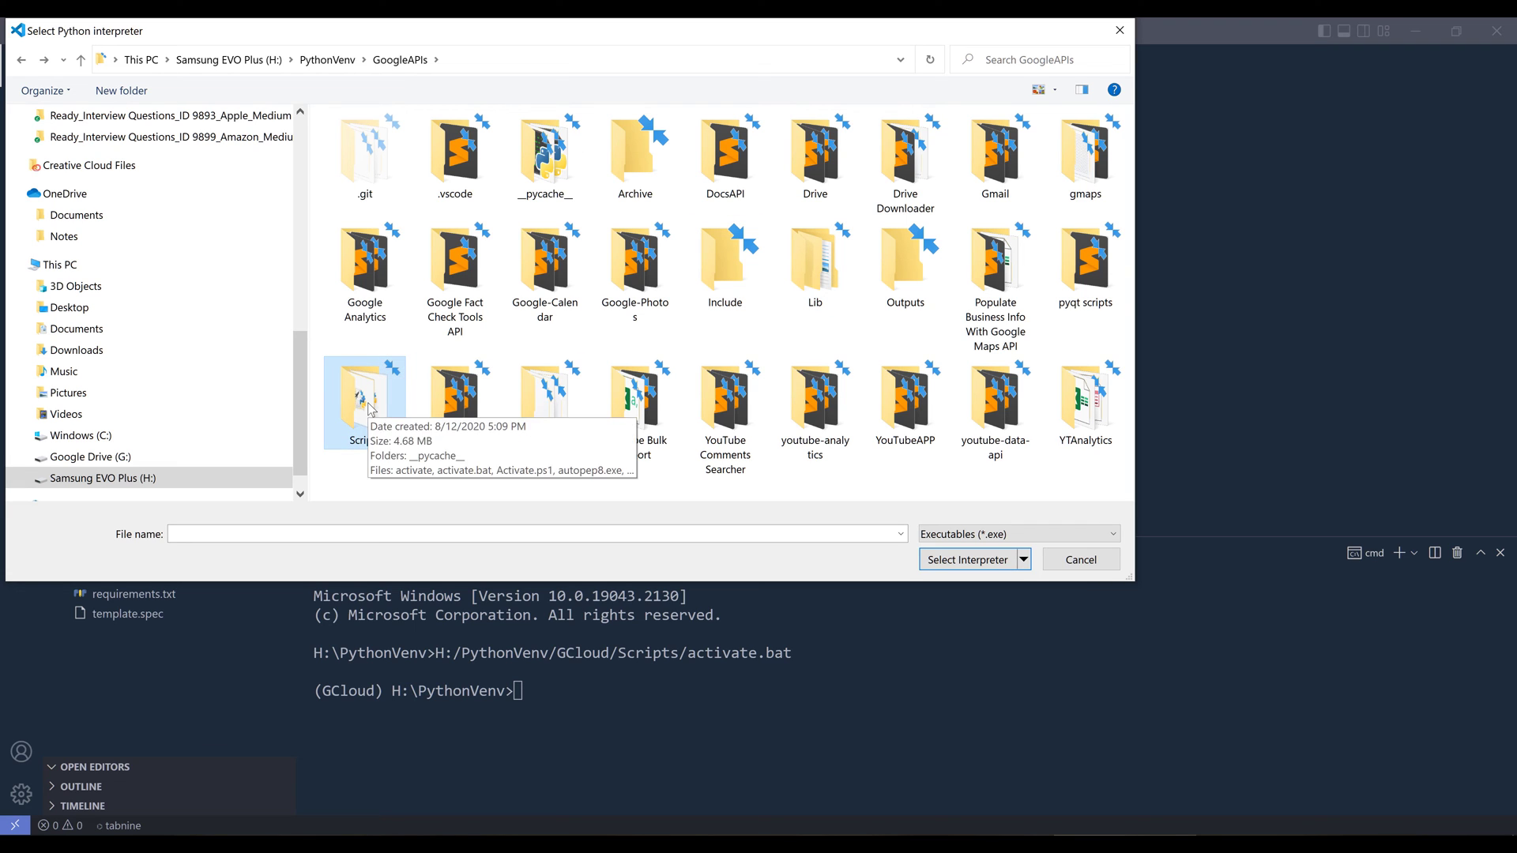
double_click(364, 400)
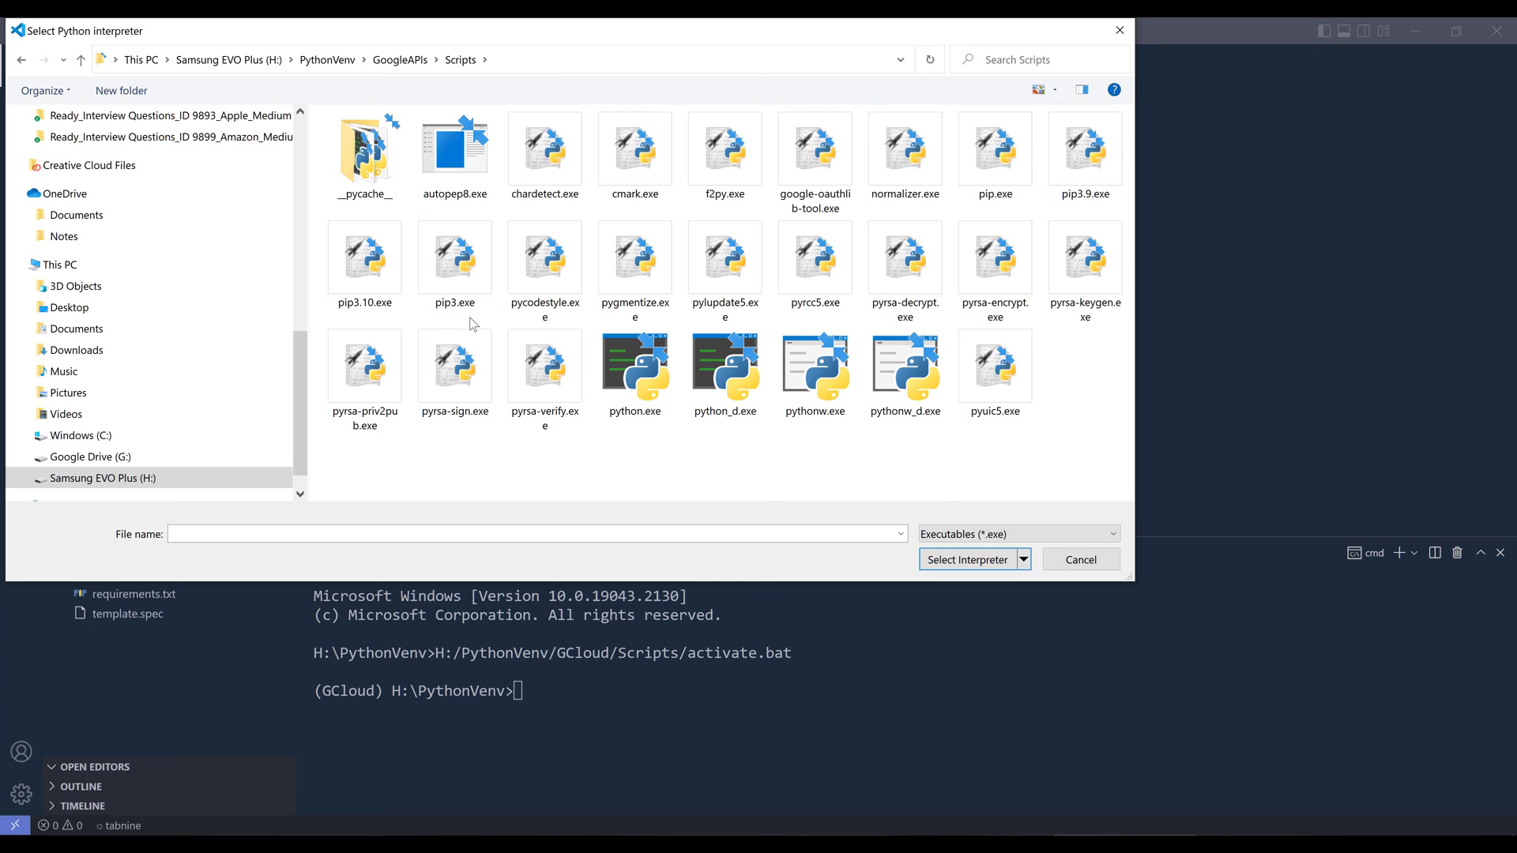
click(634, 368)
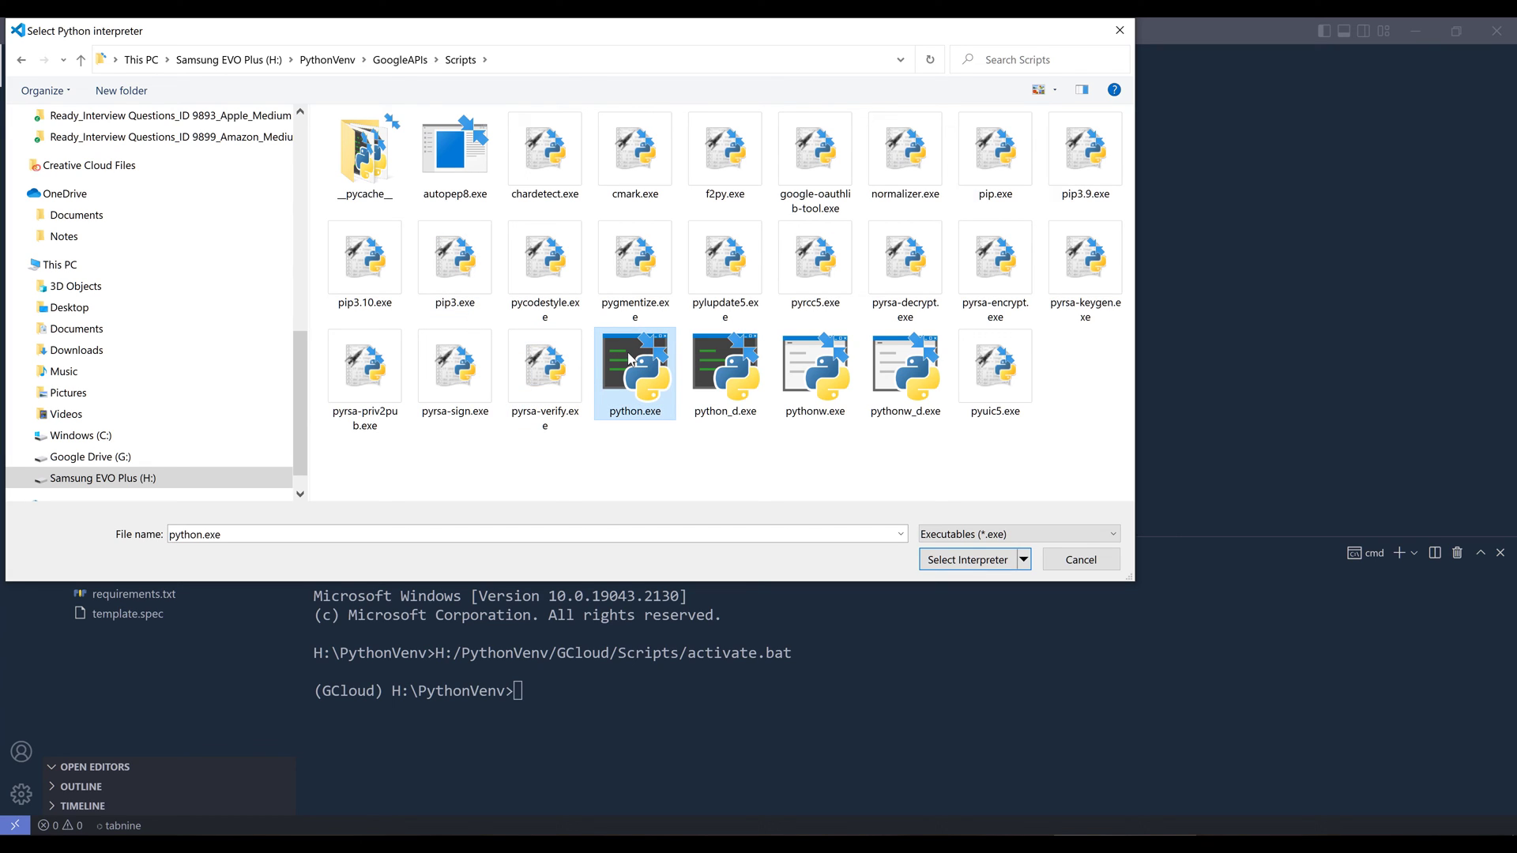
mouse_move(634, 367)
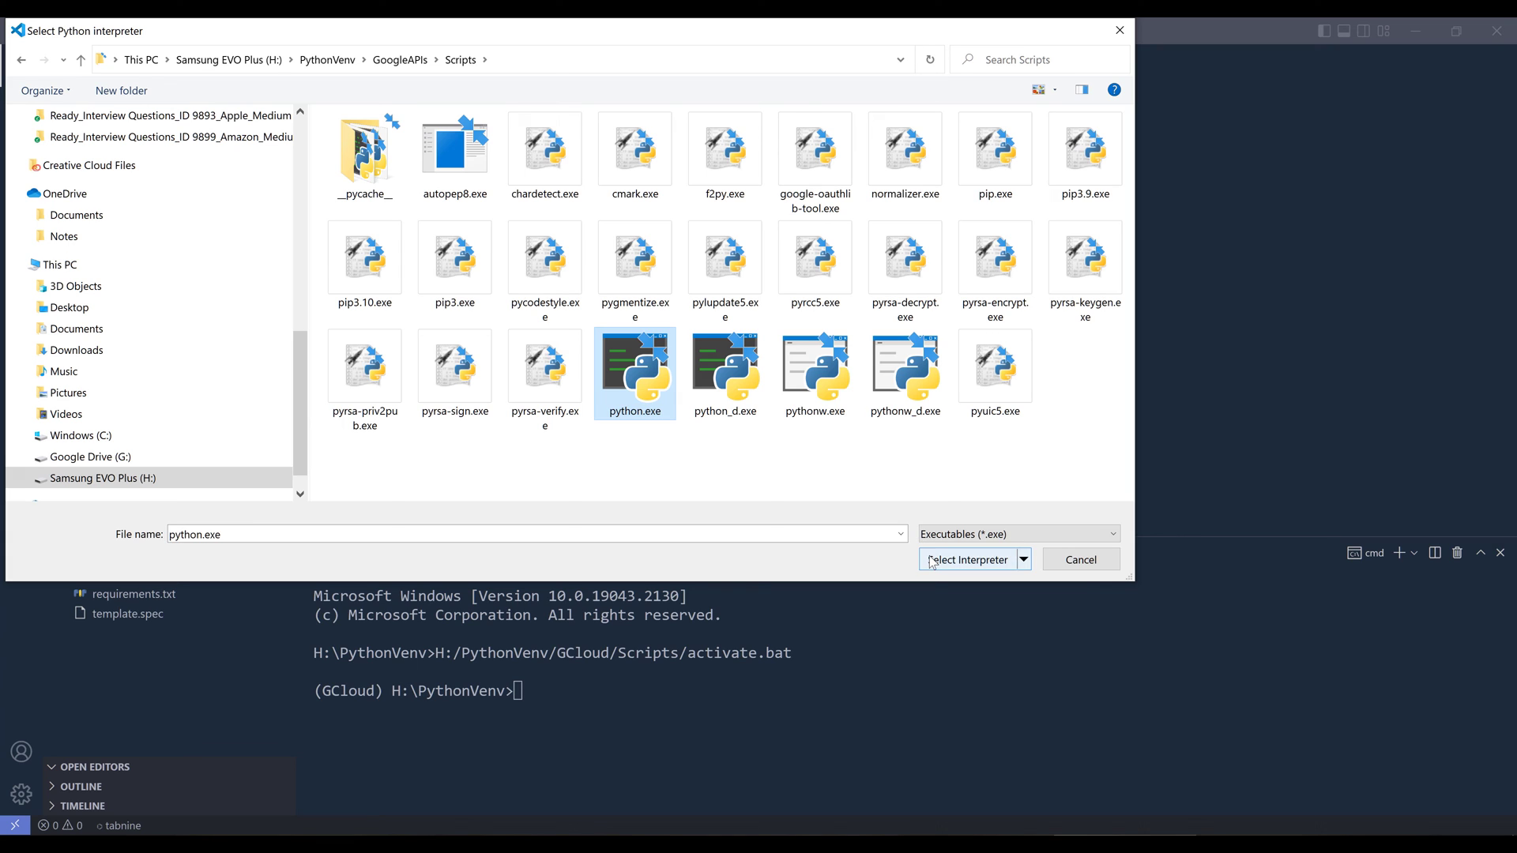
click(973, 560)
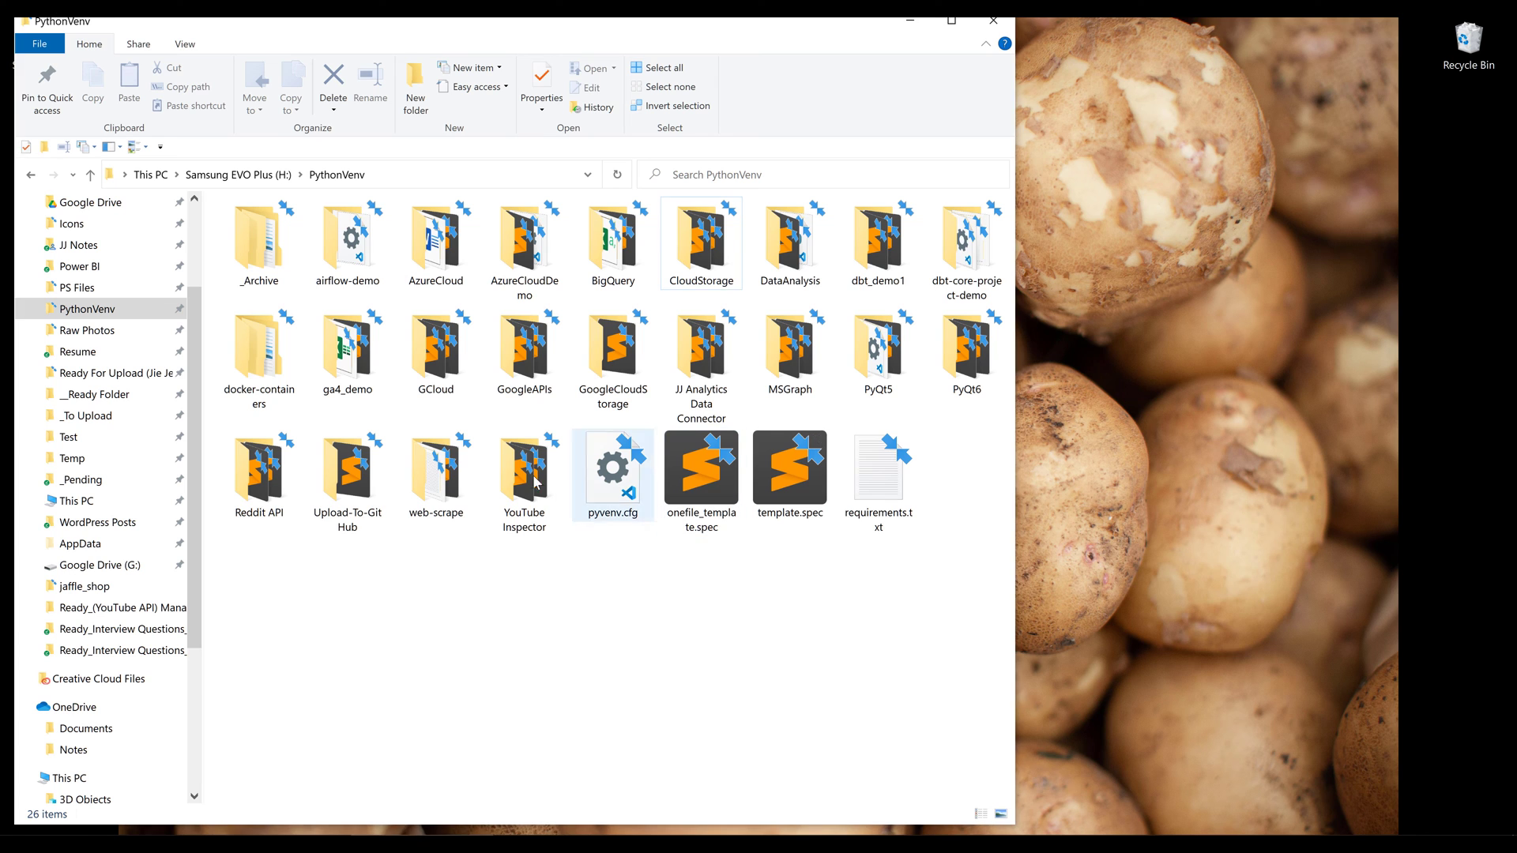
Minimize the folder window and create 'New folder' on the desktop via New > Folder
click(992, 20)
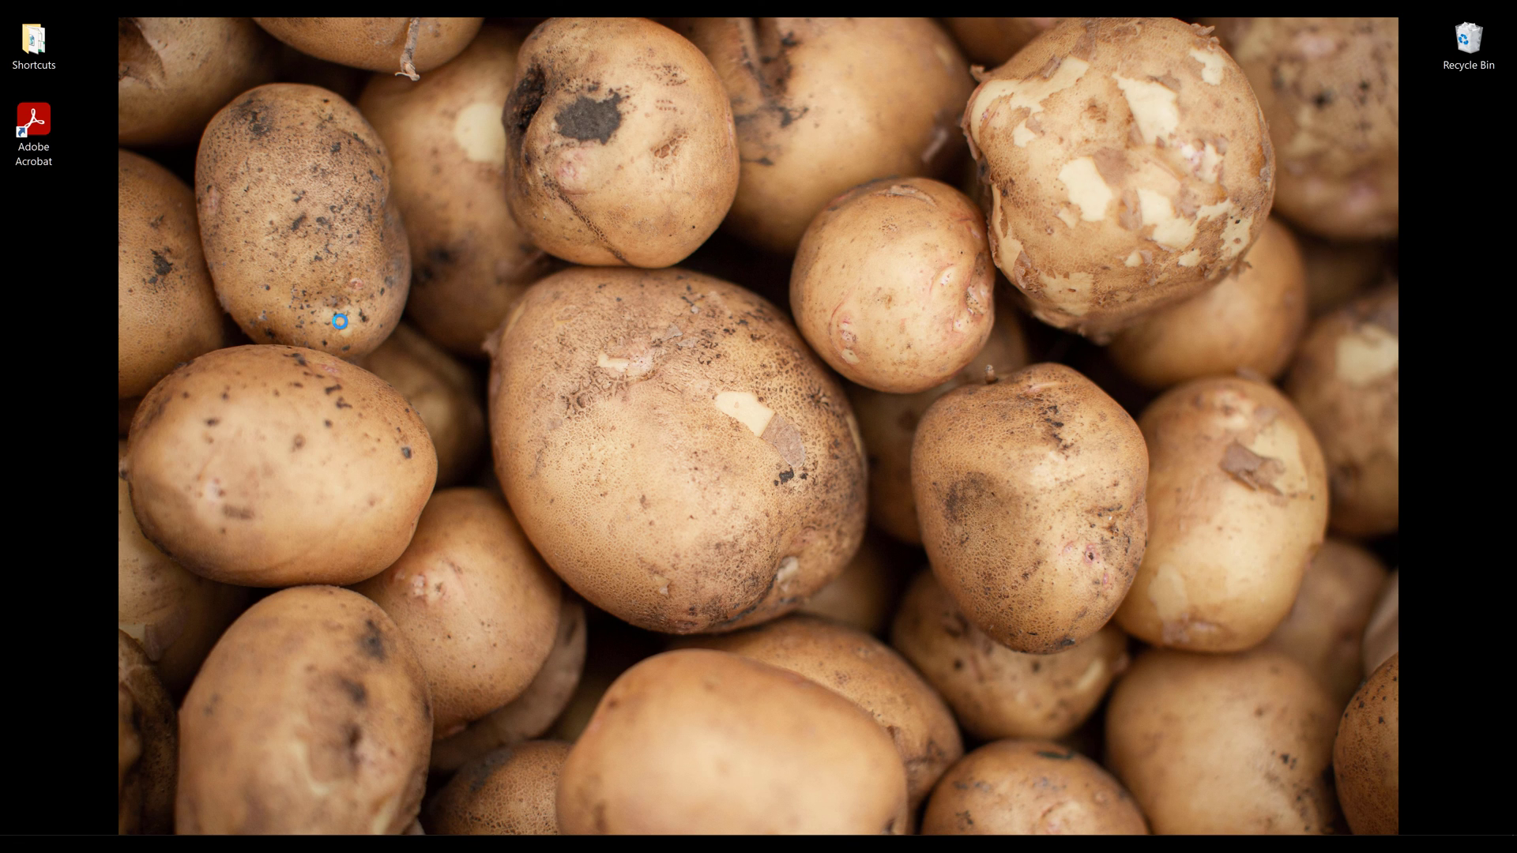
right_click(339, 320)
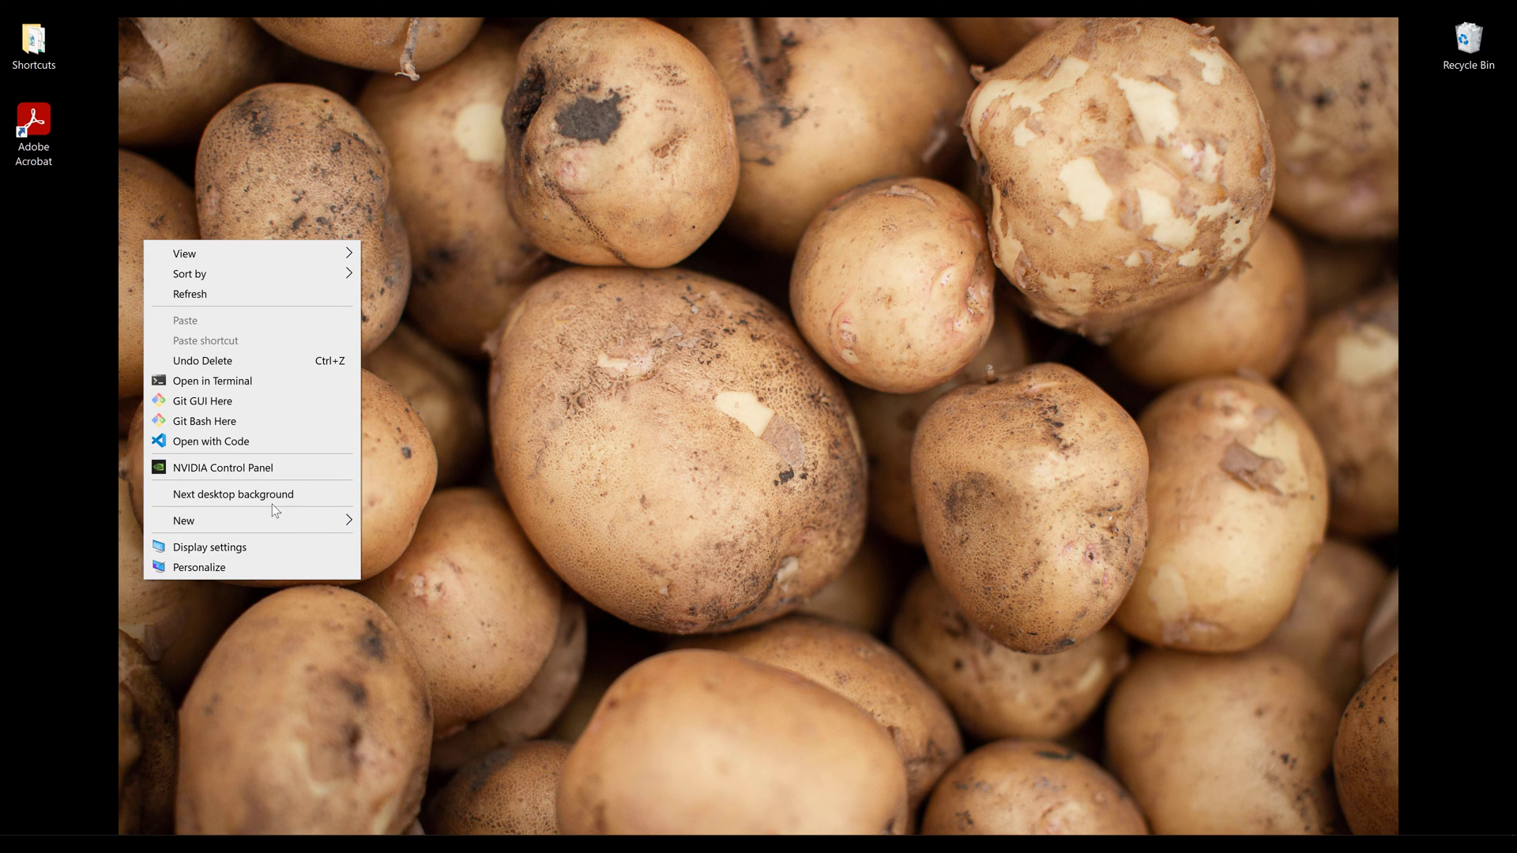
mouse_move(82, 294)
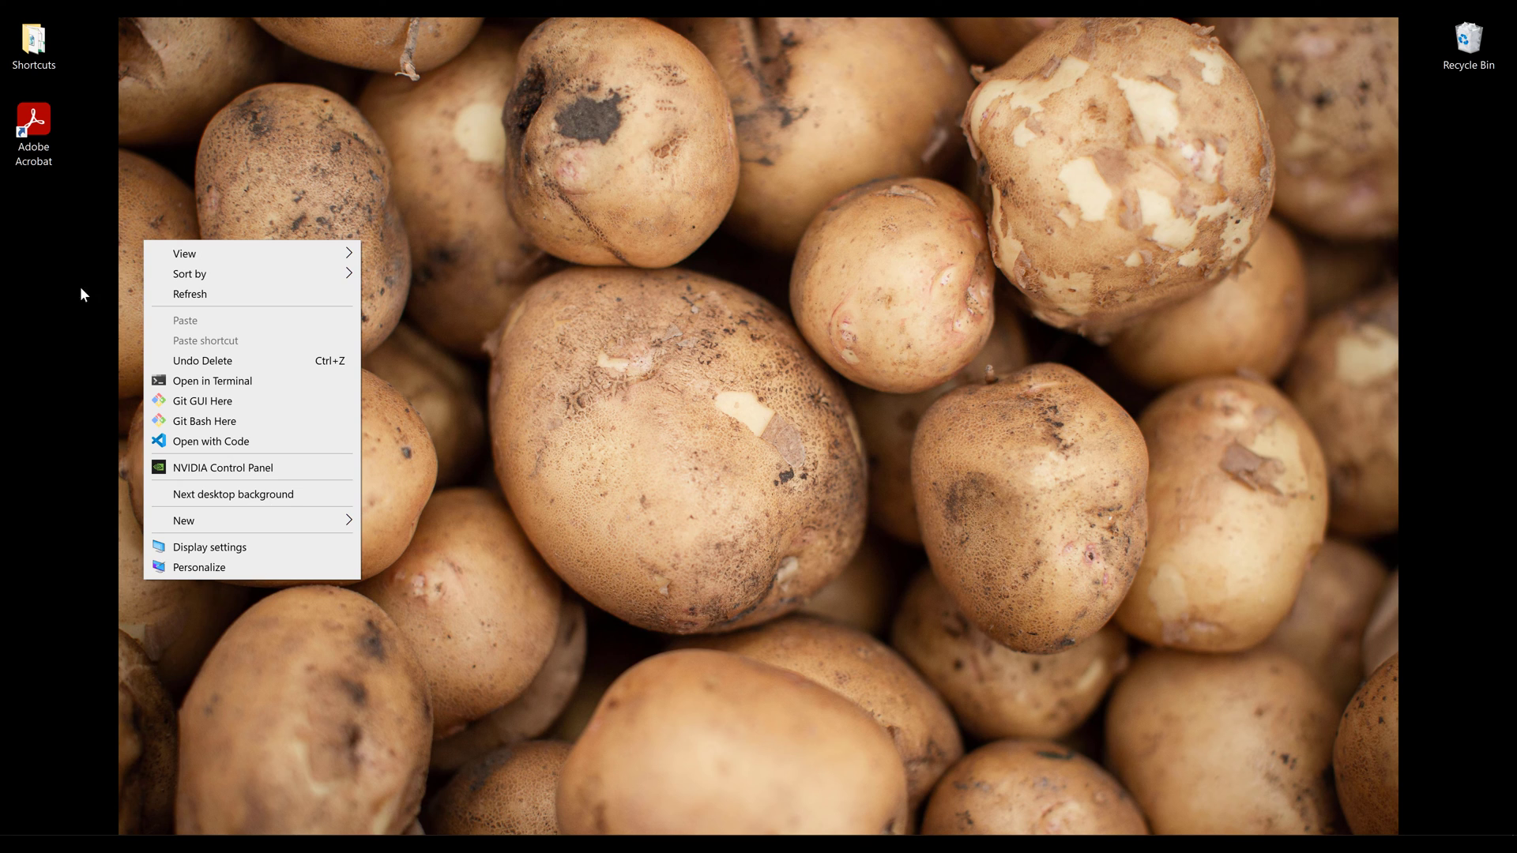
click(421, 172)
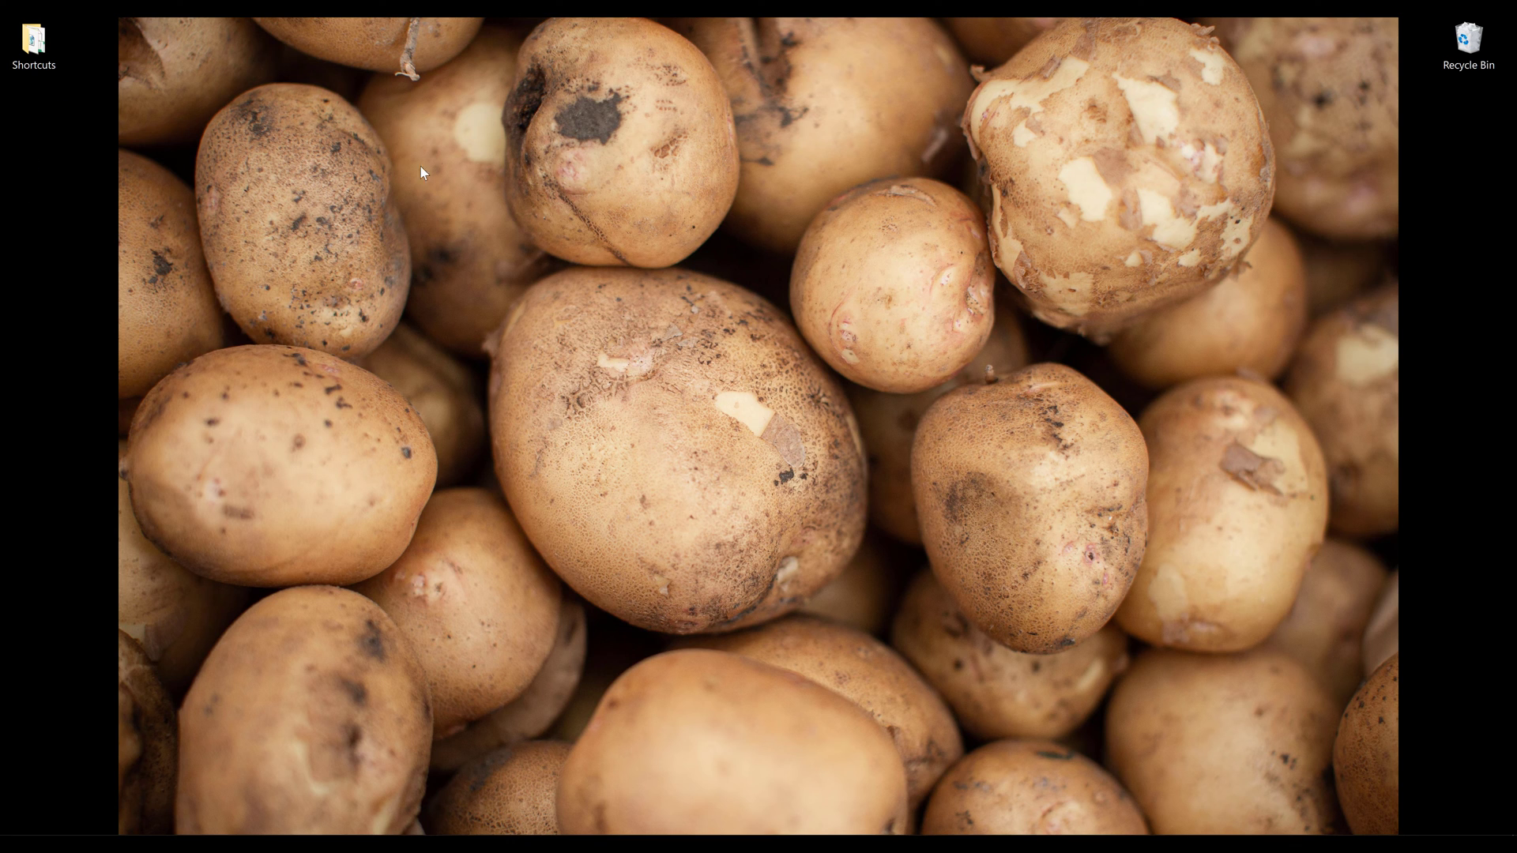
right_click(421, 172)
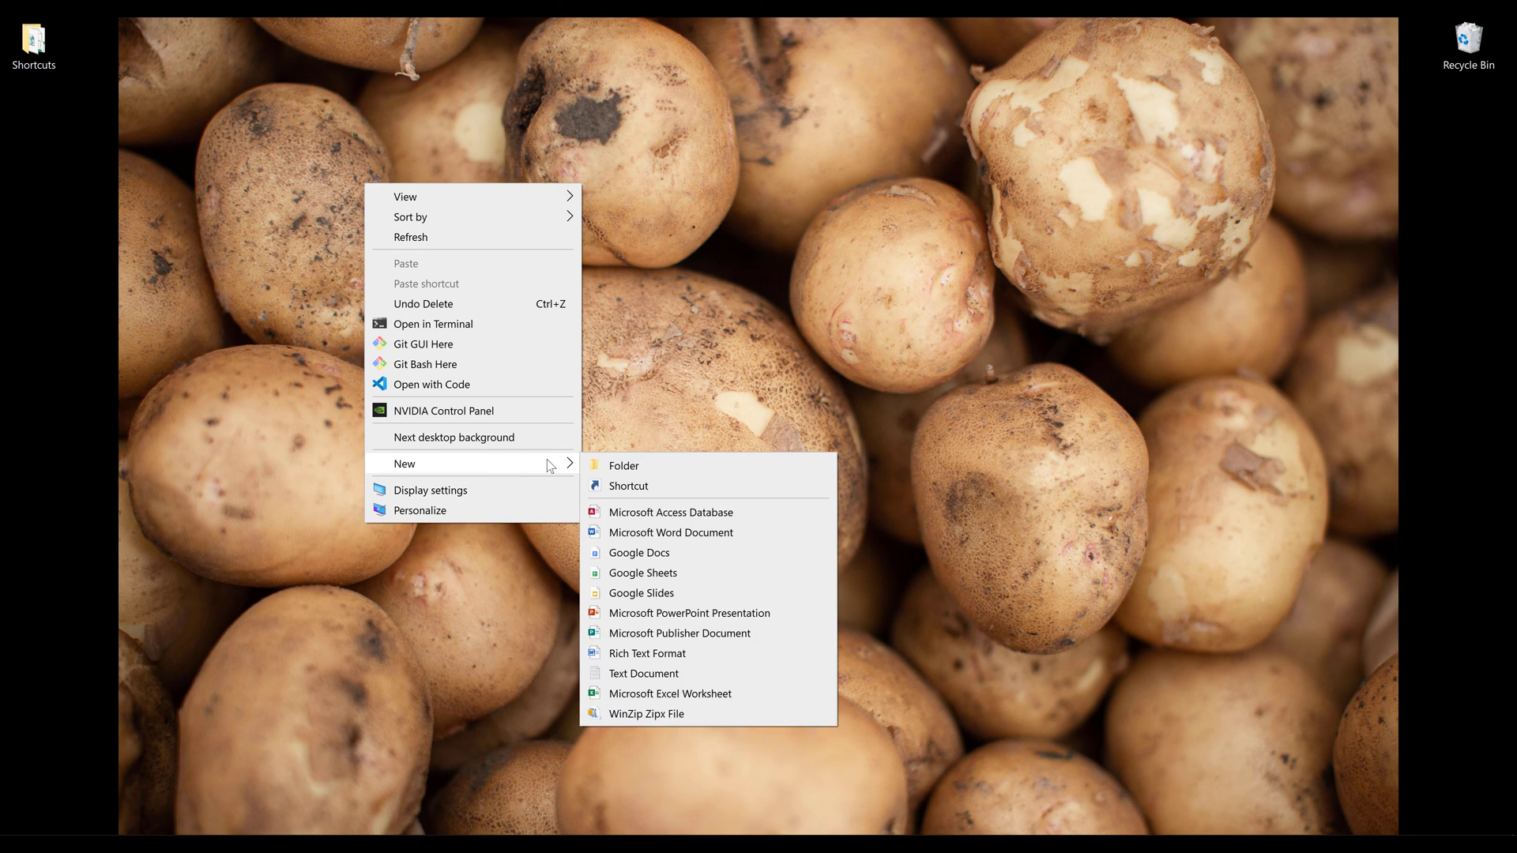
click(643, 674)
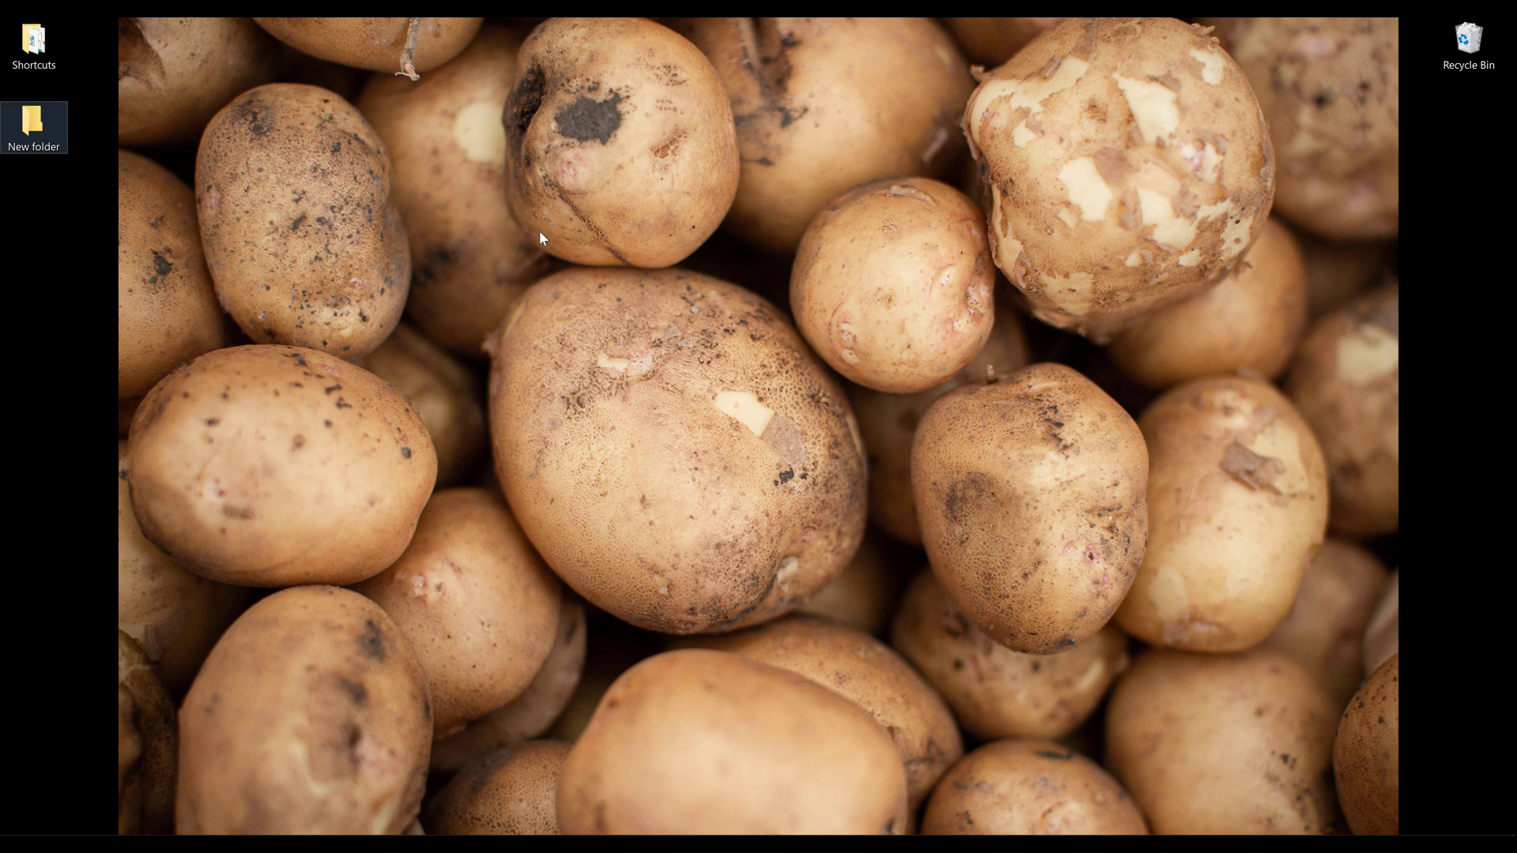
Open New folder and add a new text document renamed demo.py
double_click(34, 120)
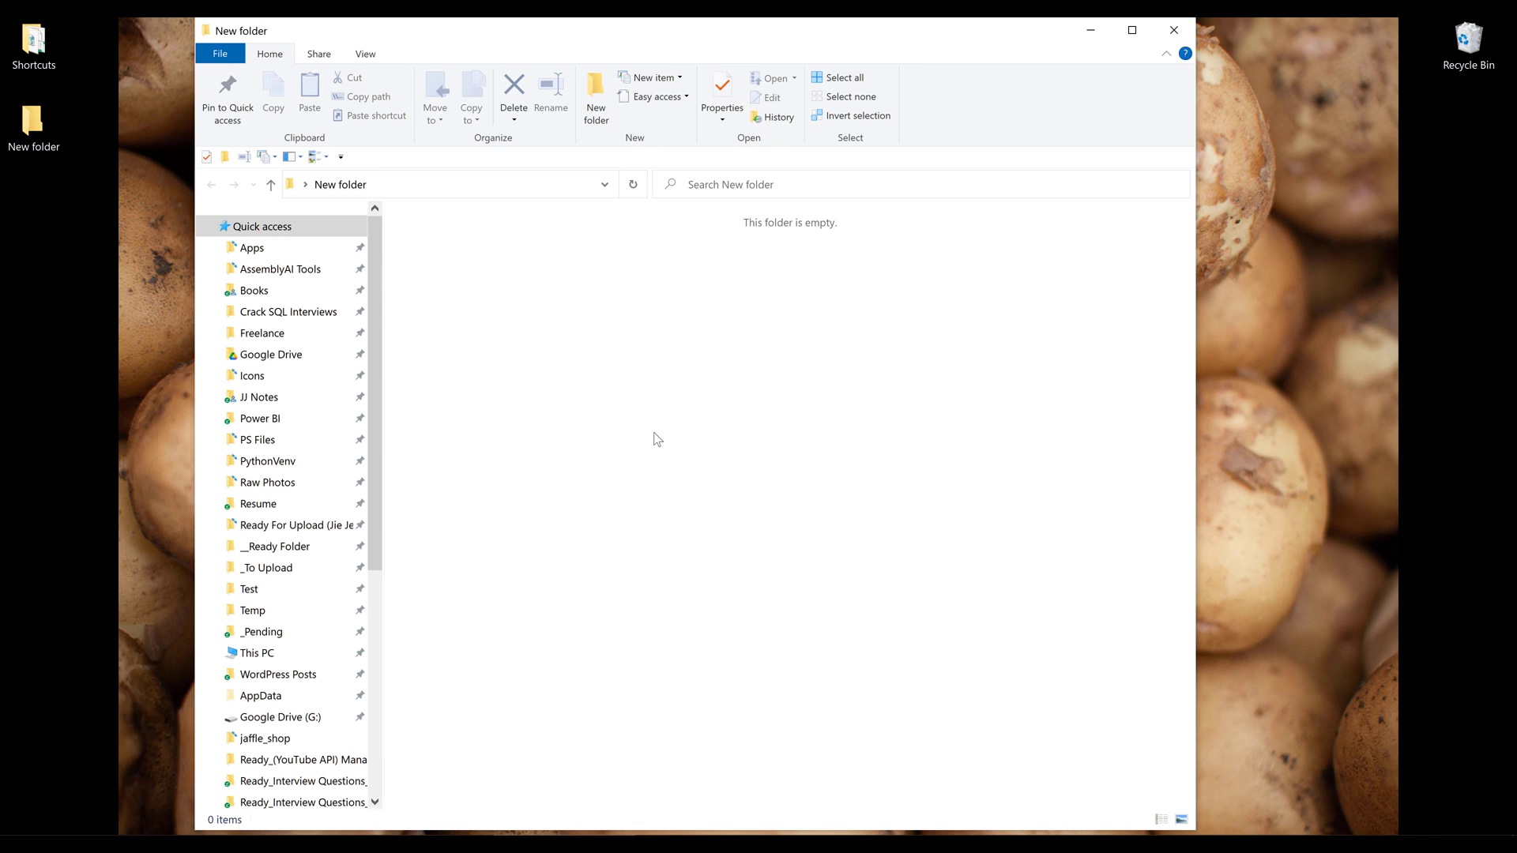
right_click(657, 439)
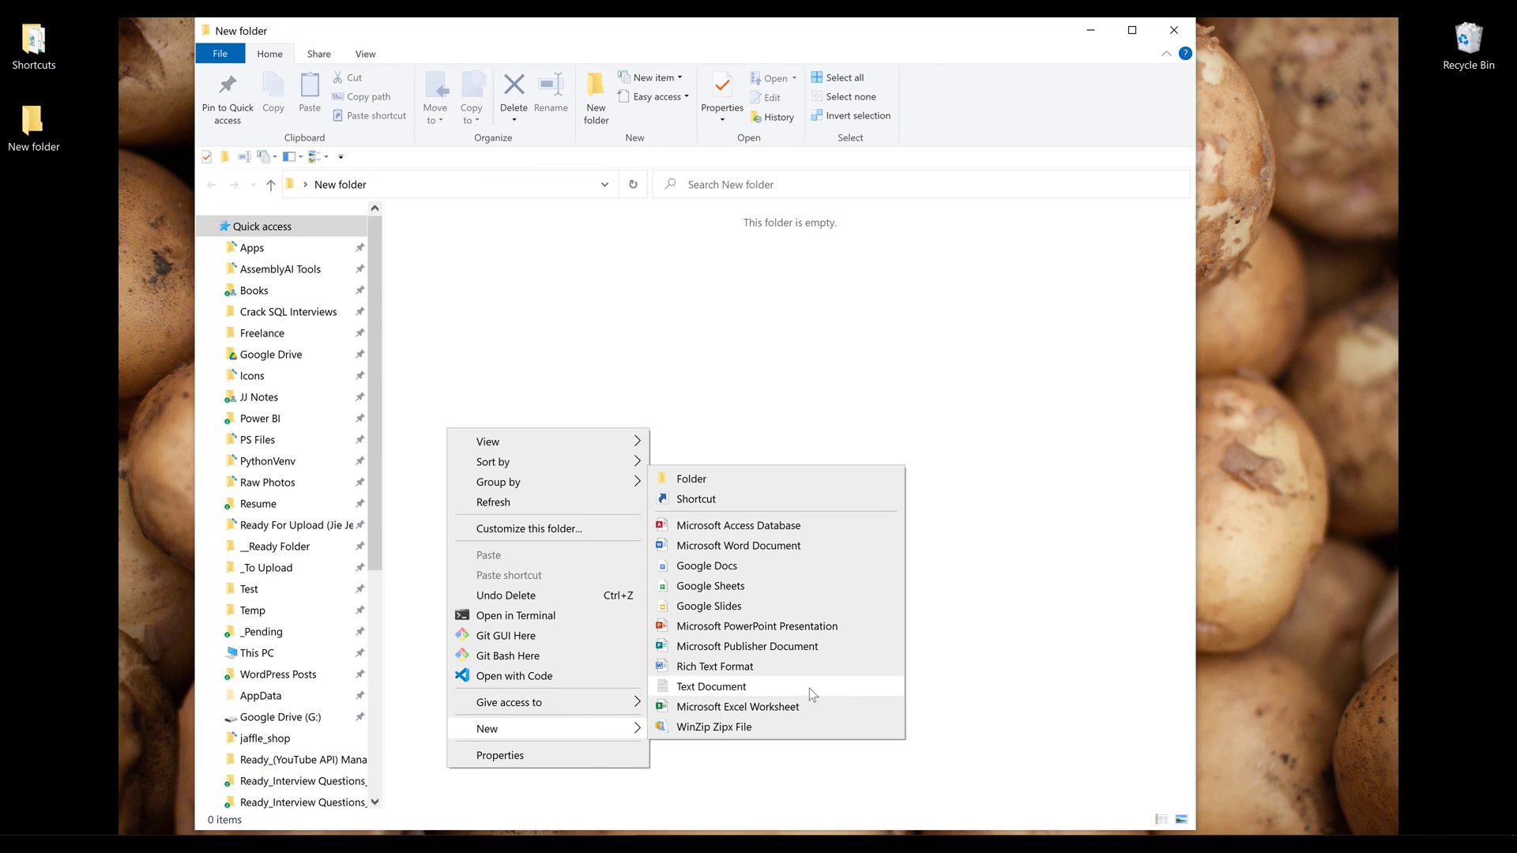
click(709, 685)
text(demo.py)
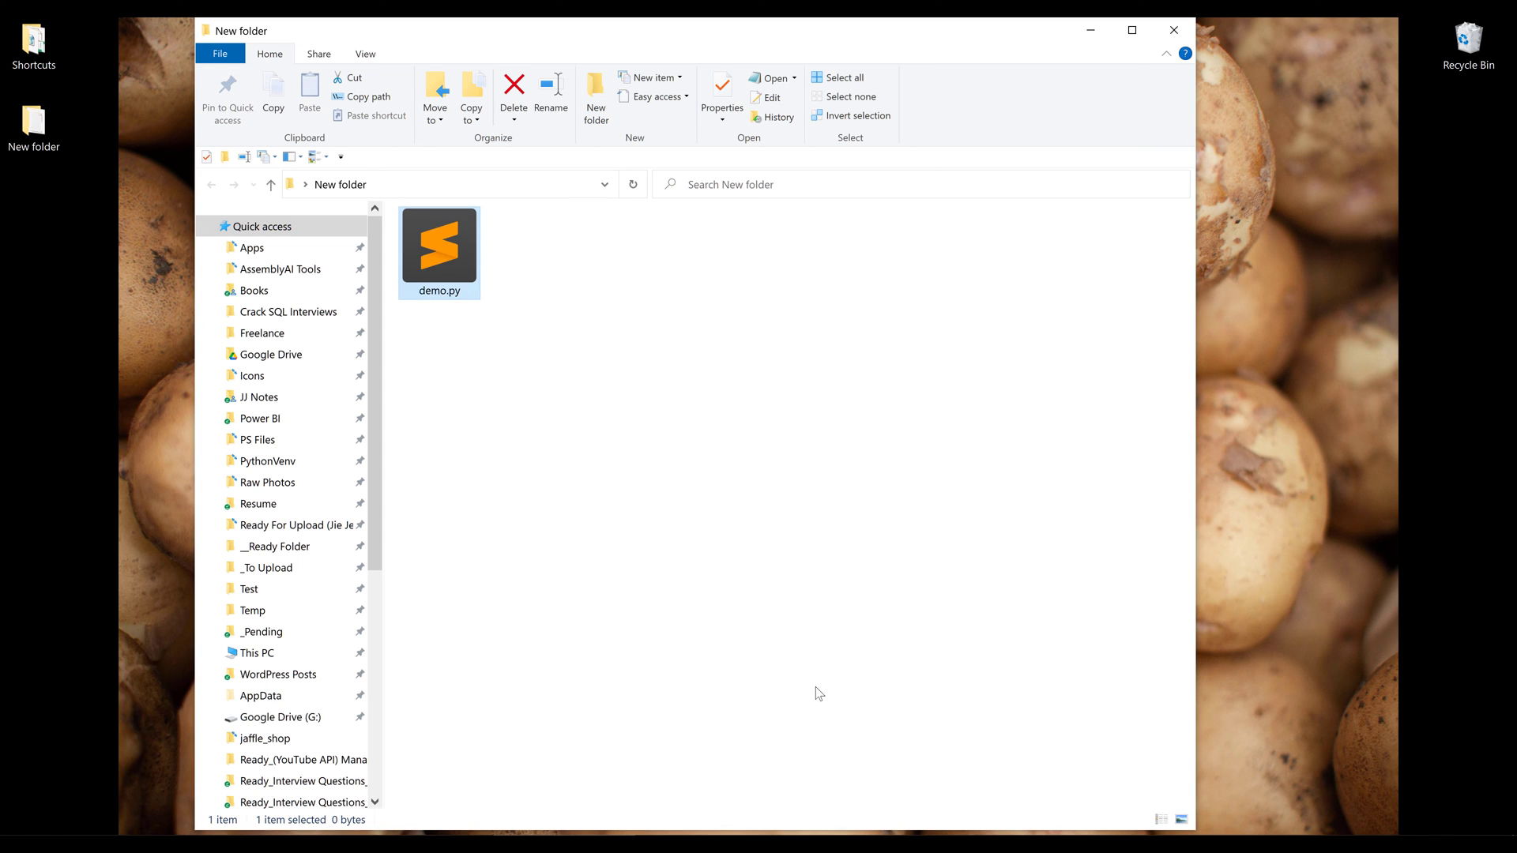
click(665, 340)
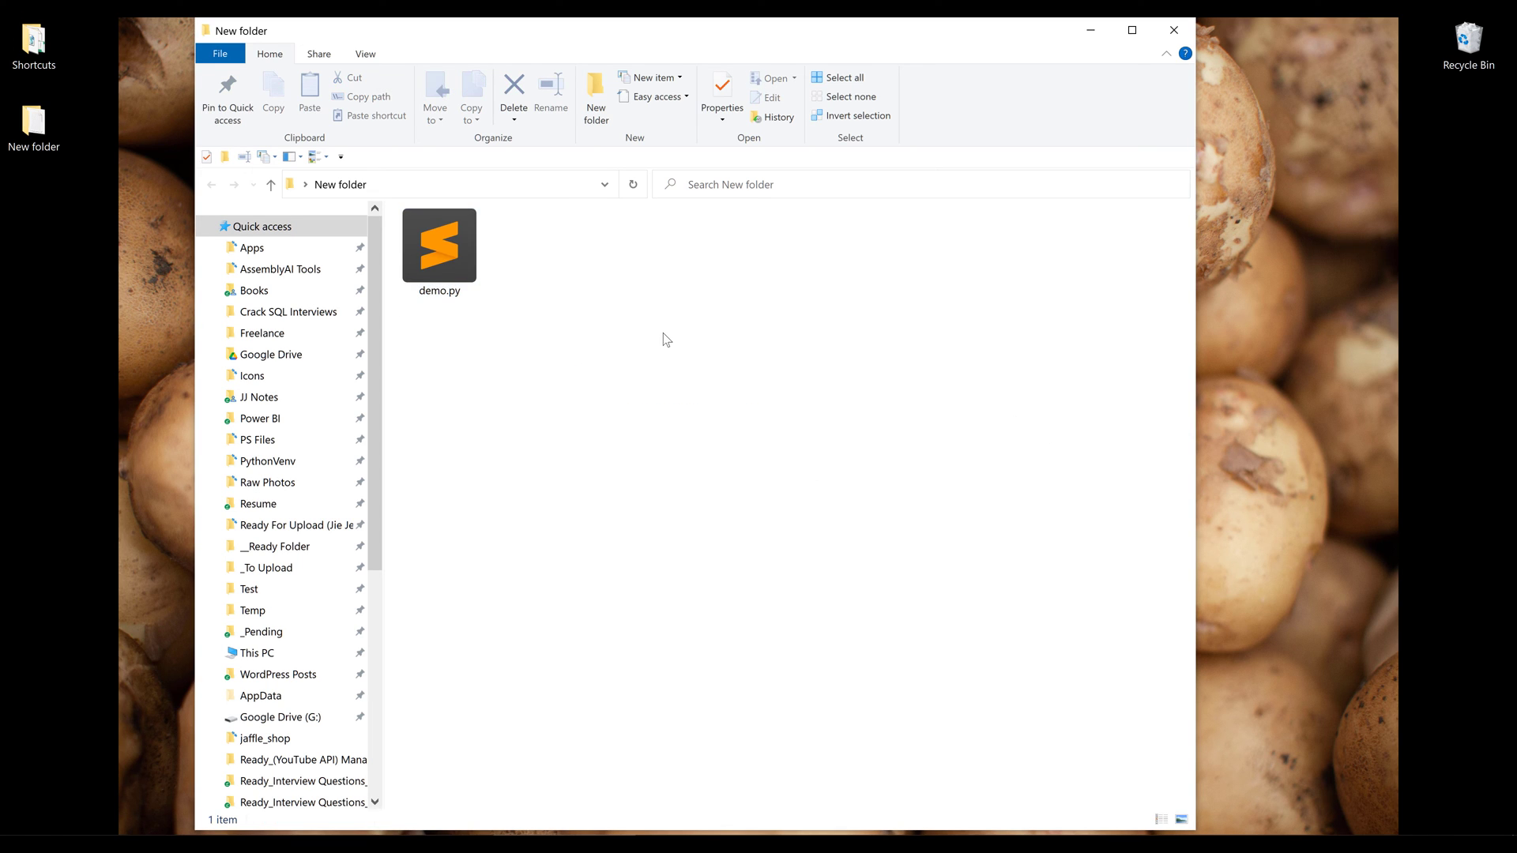
mouse_move(617, 569)
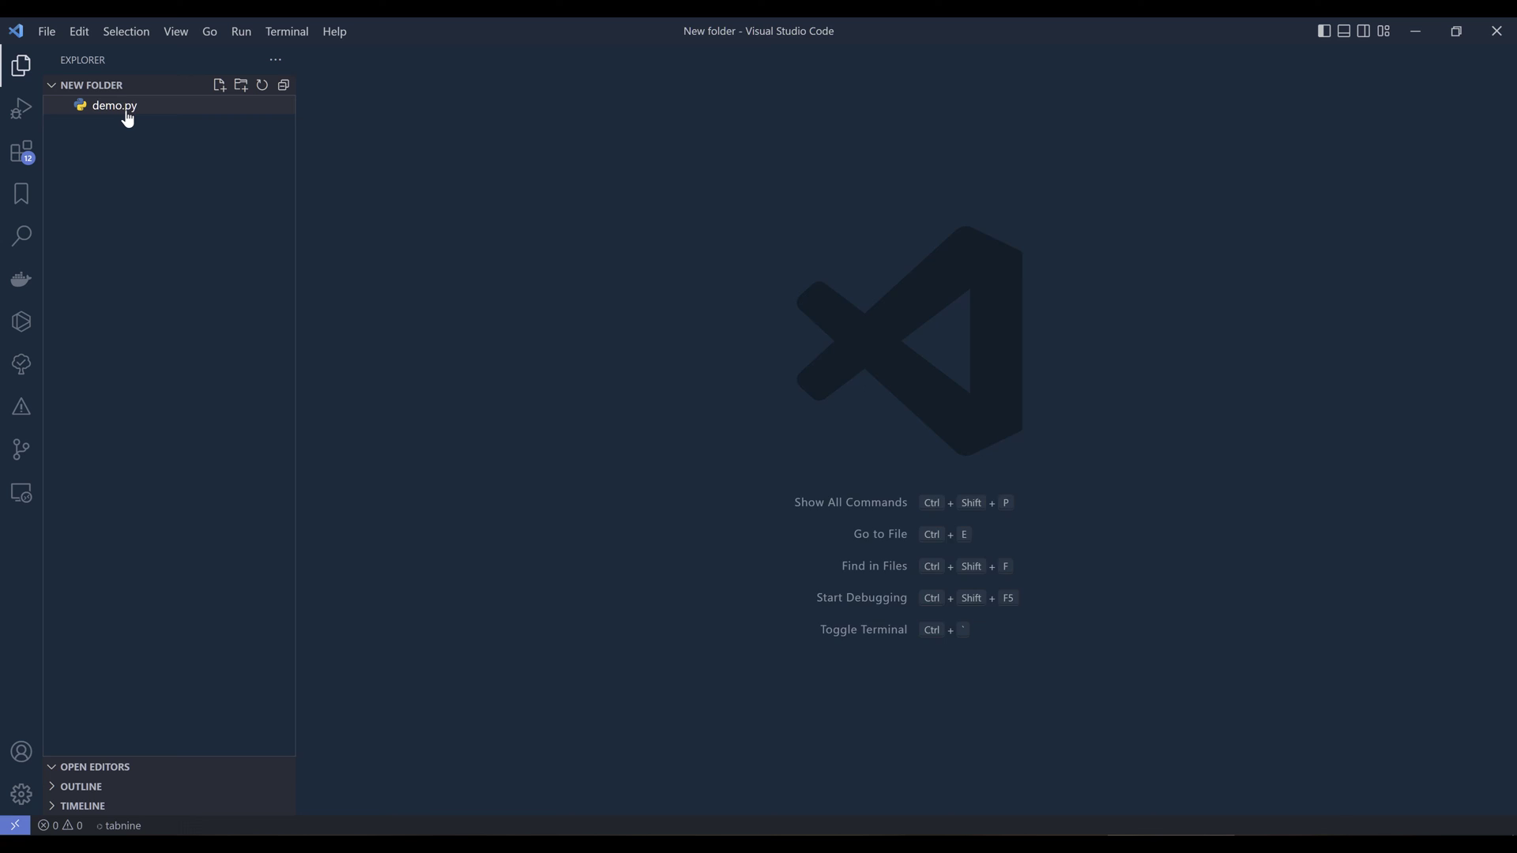
Open demo.py from the Explorer sidebar and open the status bar's interpreter list
double_click(113, 105)
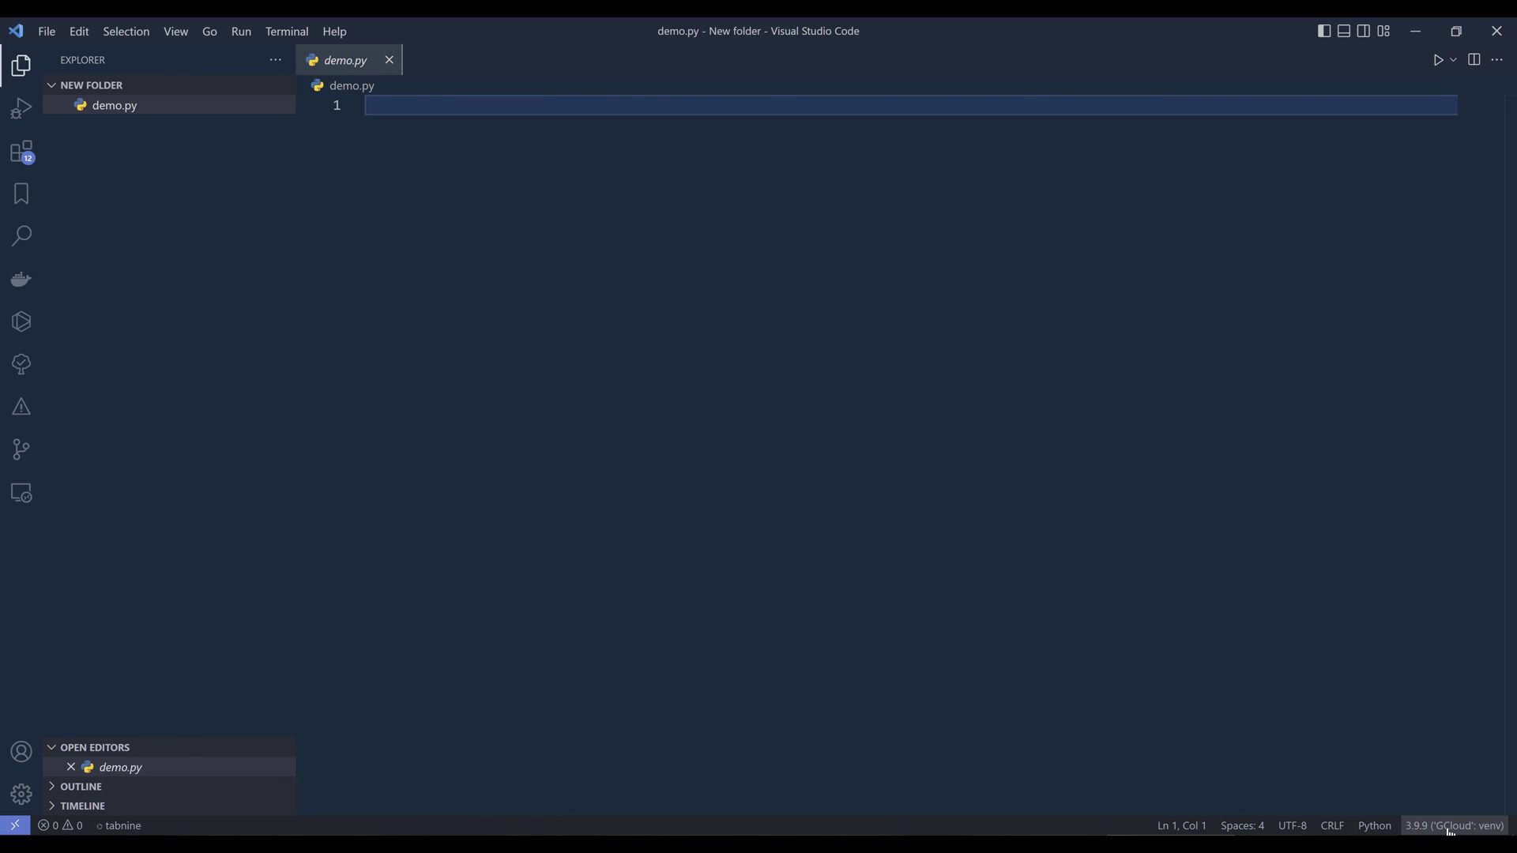
click(1453, 825)
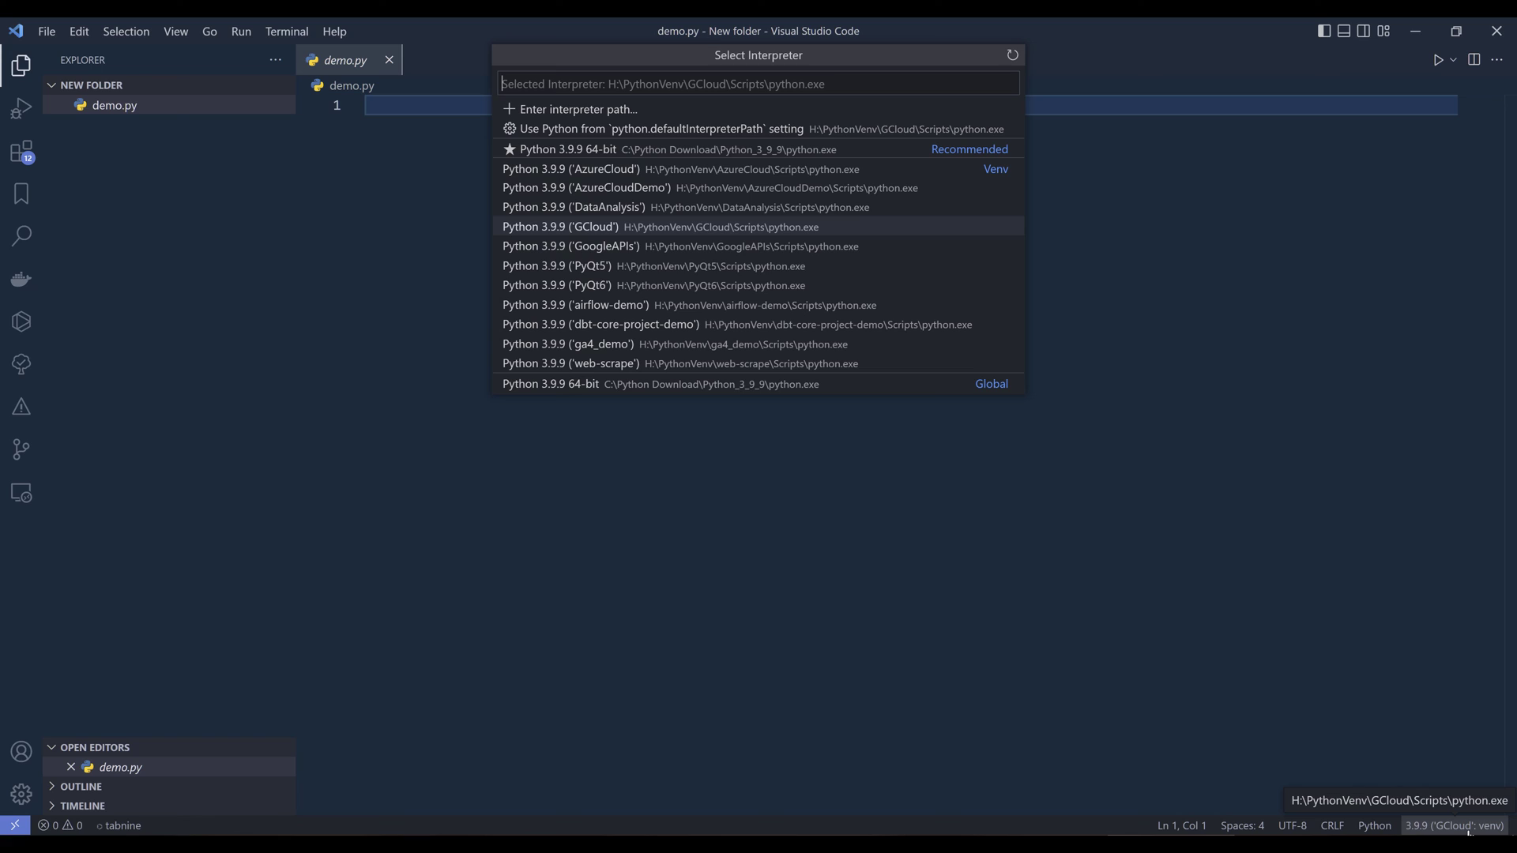
mouse_move(626, 292)
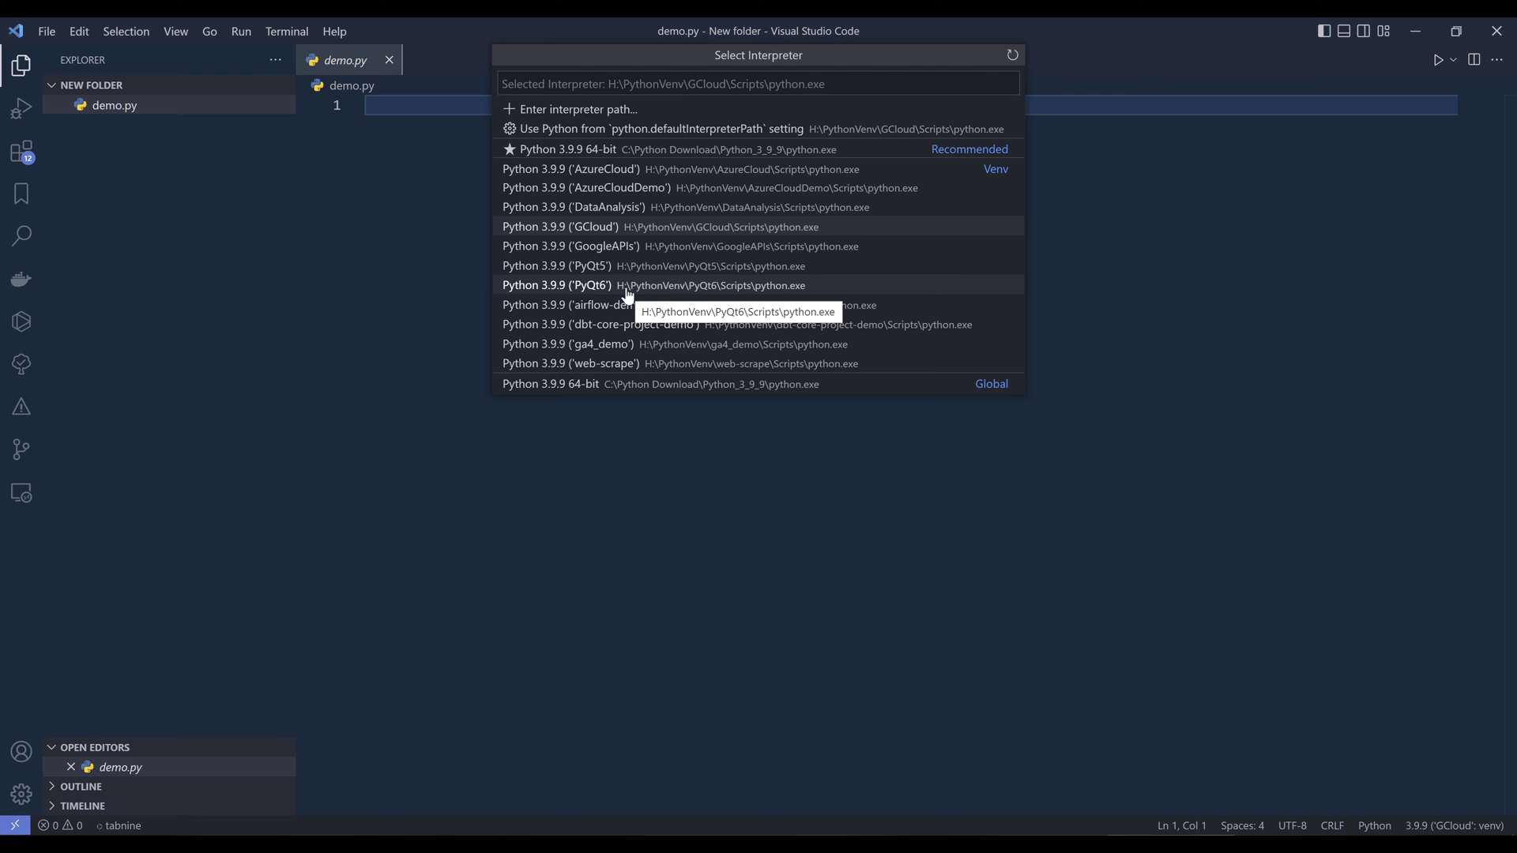
mouse_move(707, 215)
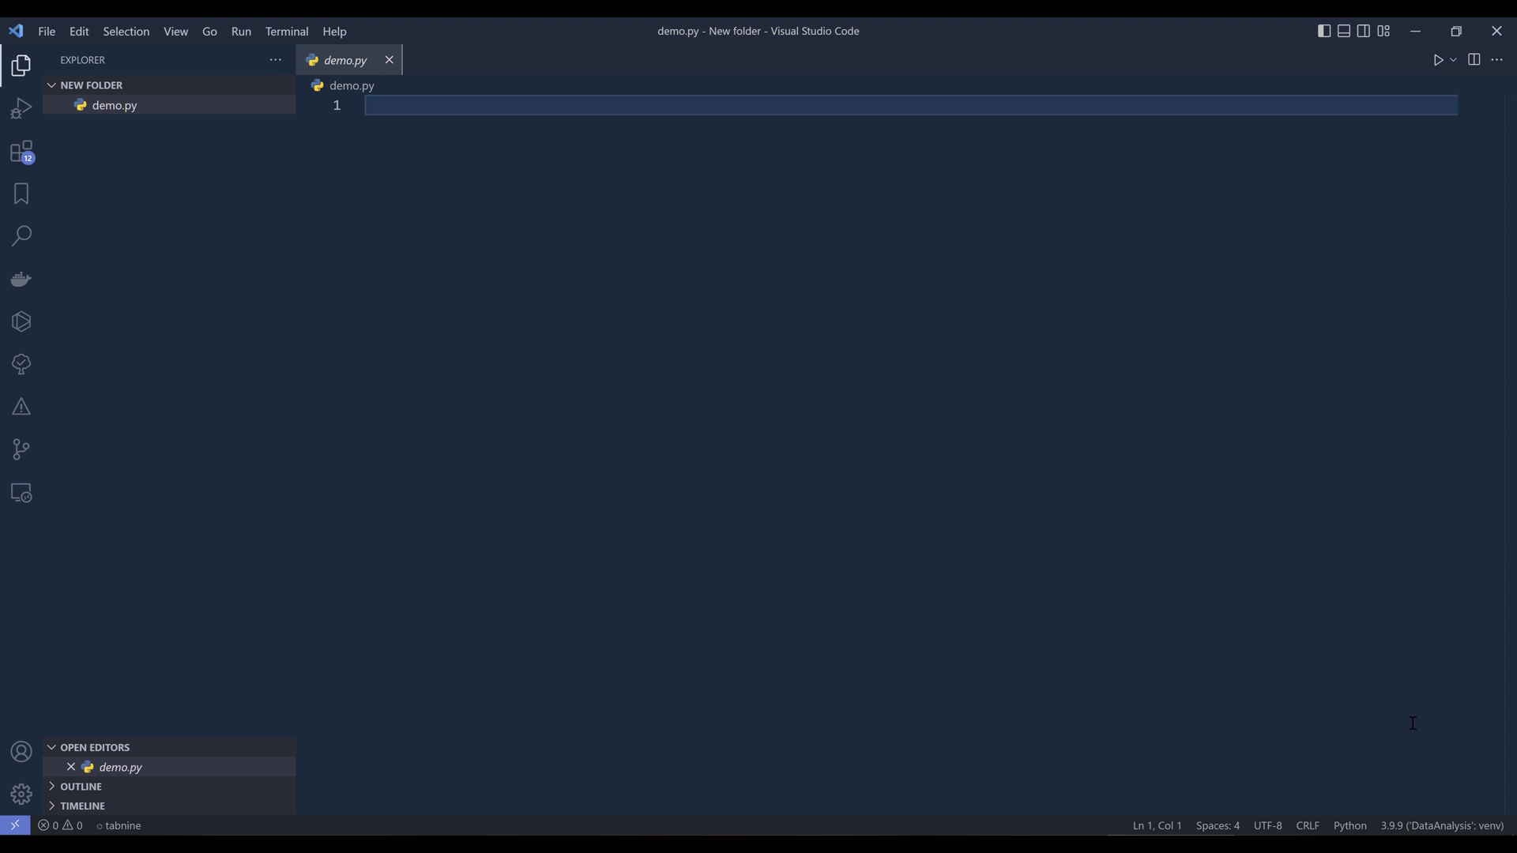
mouse_move(1418, 789)
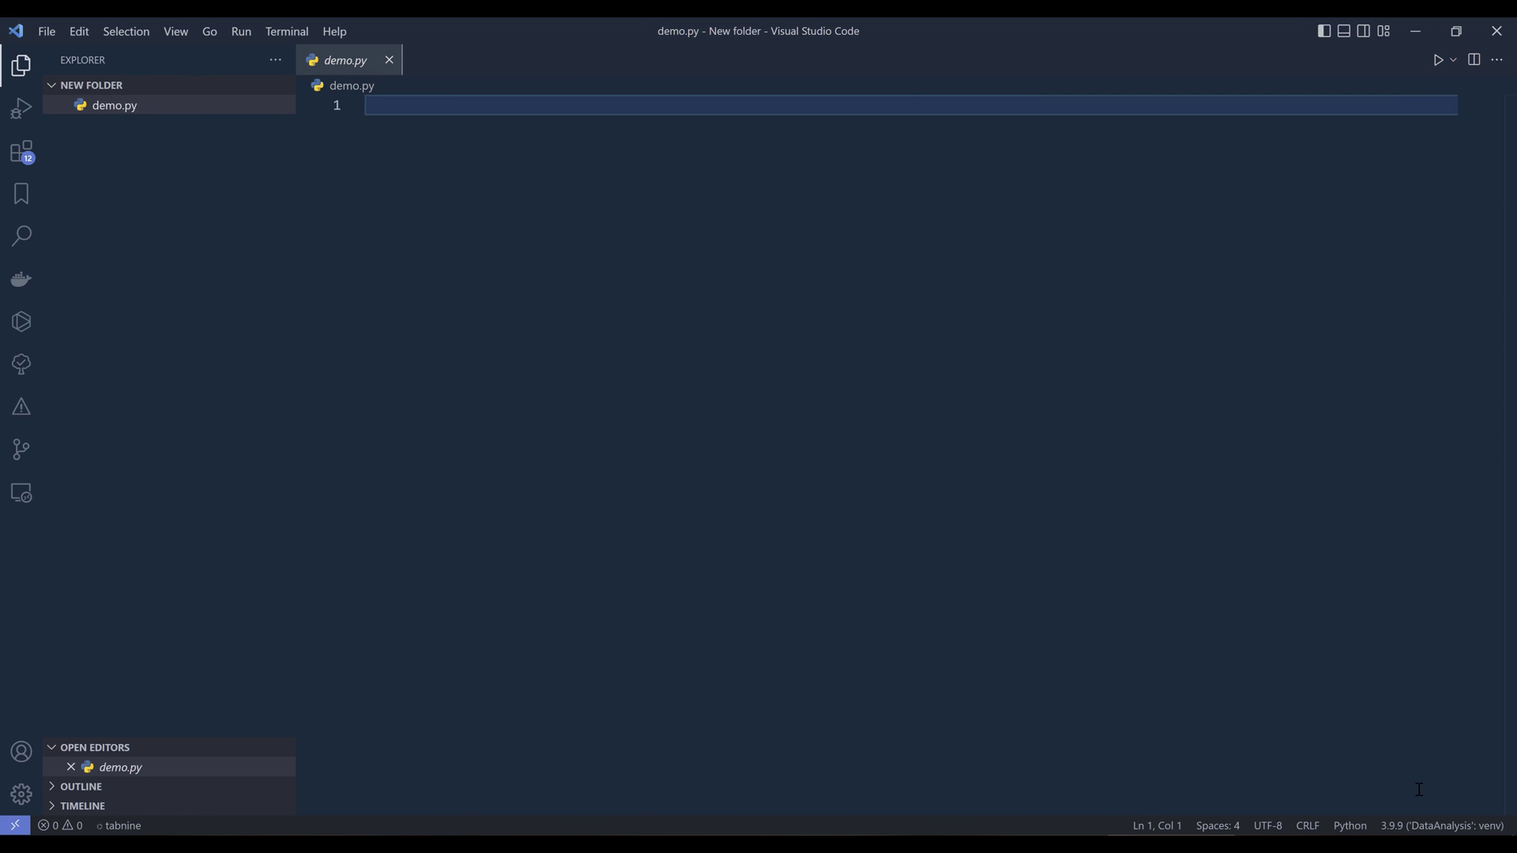
mouse_move(1443, 825)
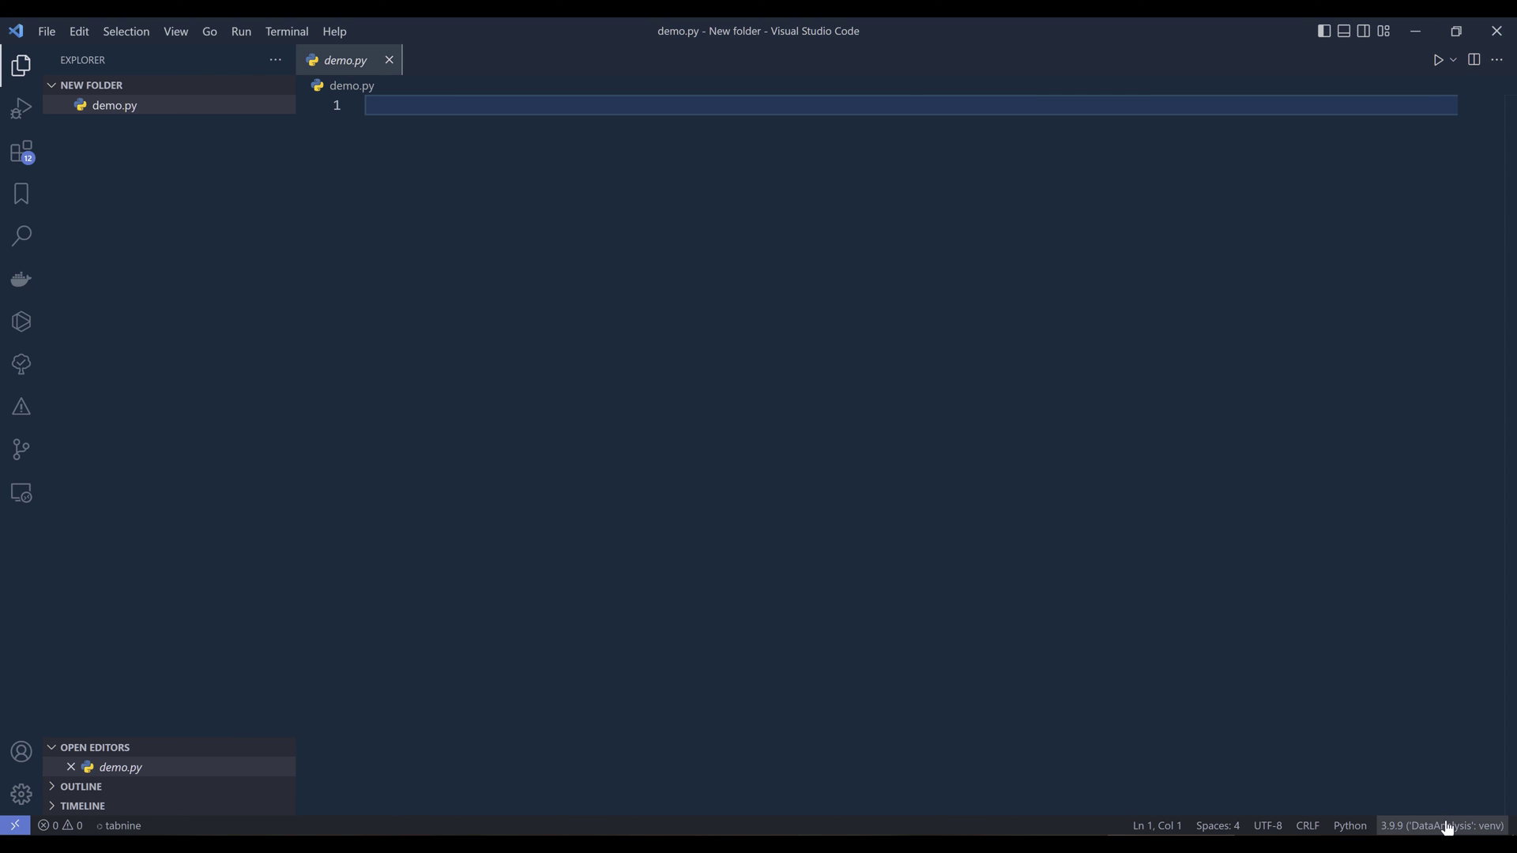
mouse_move(768, 387)
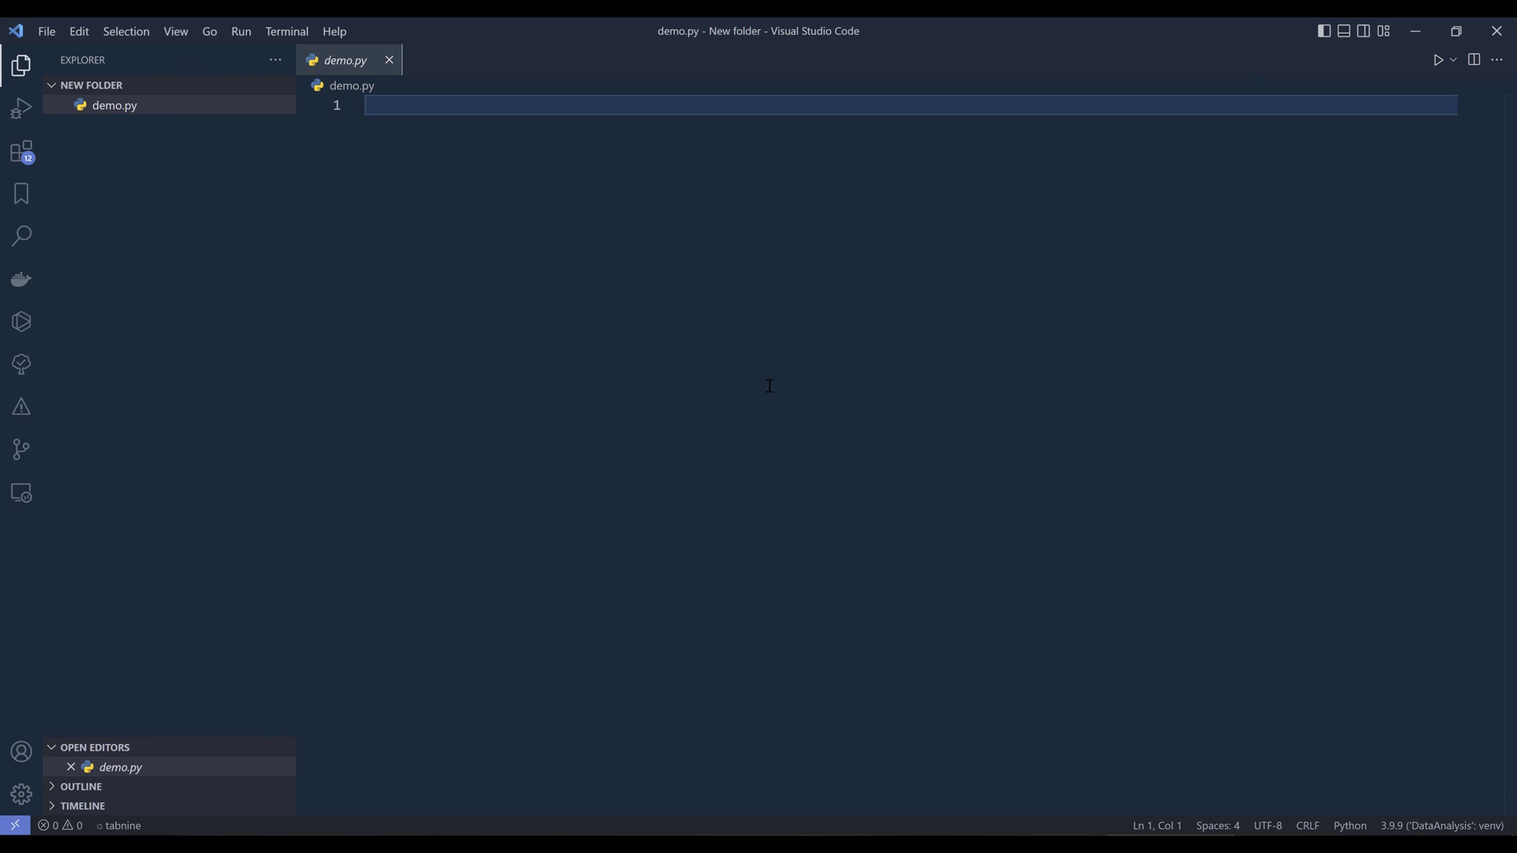